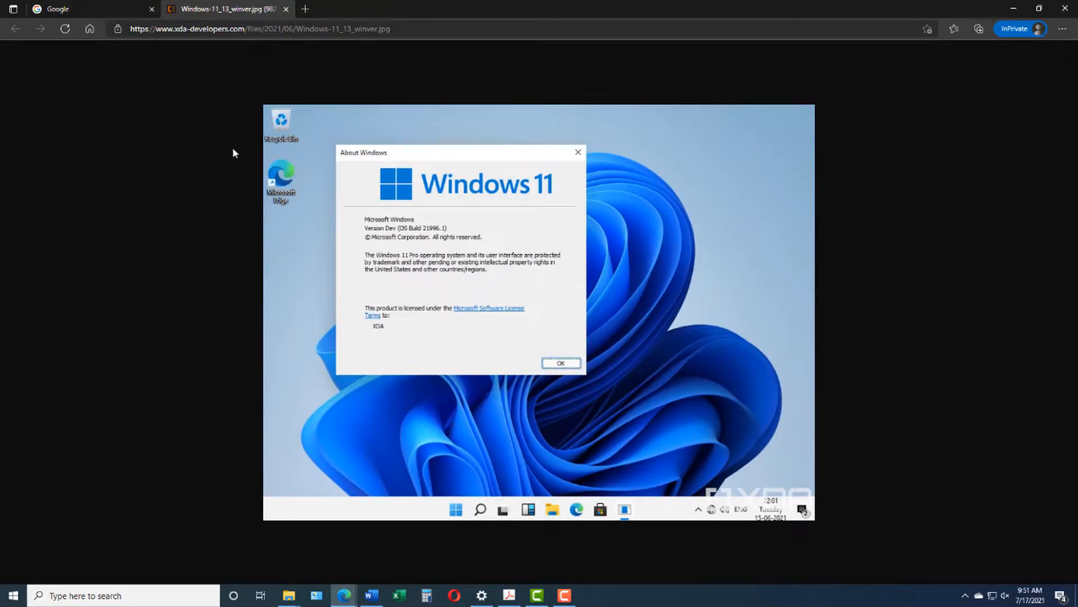
{"action": "mouse_move", "coordinate": [359, 260]}
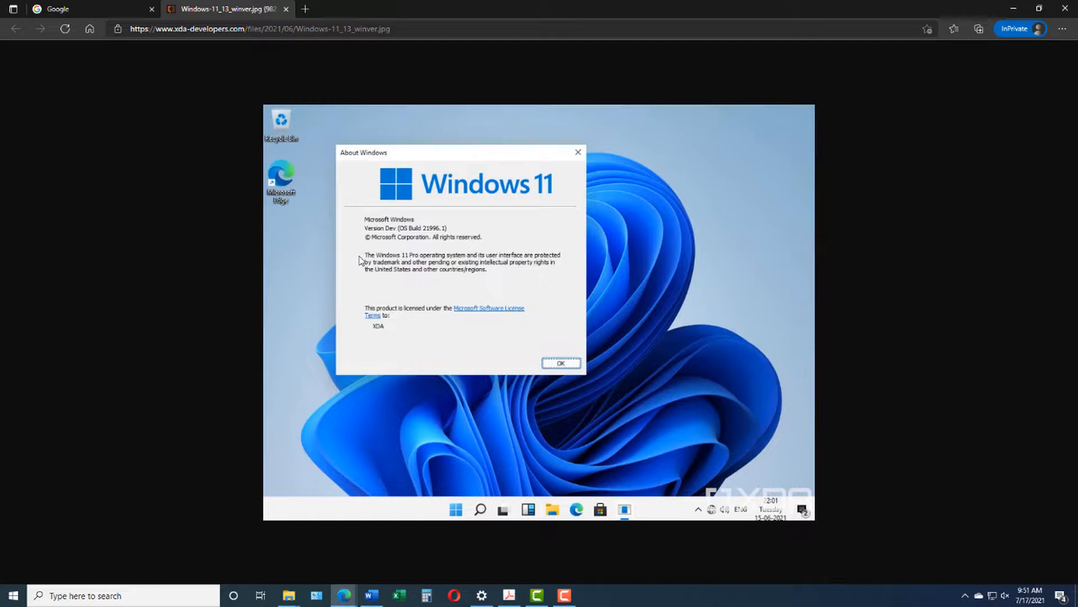
{"action": "mouse_move", "coordinate": [561, 272]}
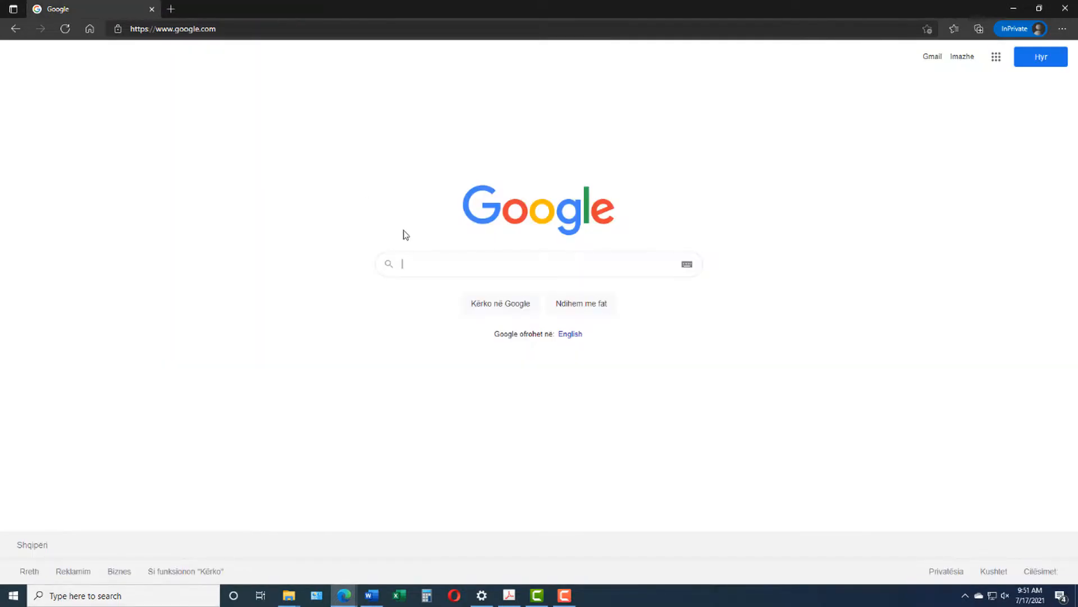
Run a Google search for 'Windows 11 albviral'
{"action": "type", "text": "wi"}
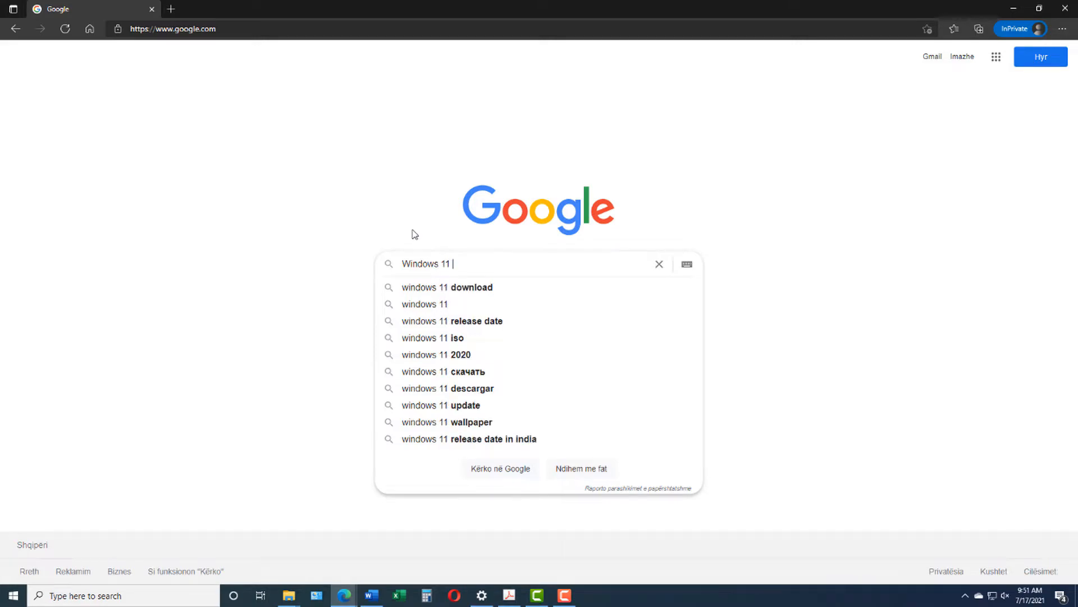
{"action": "type", "text": "albviral"}
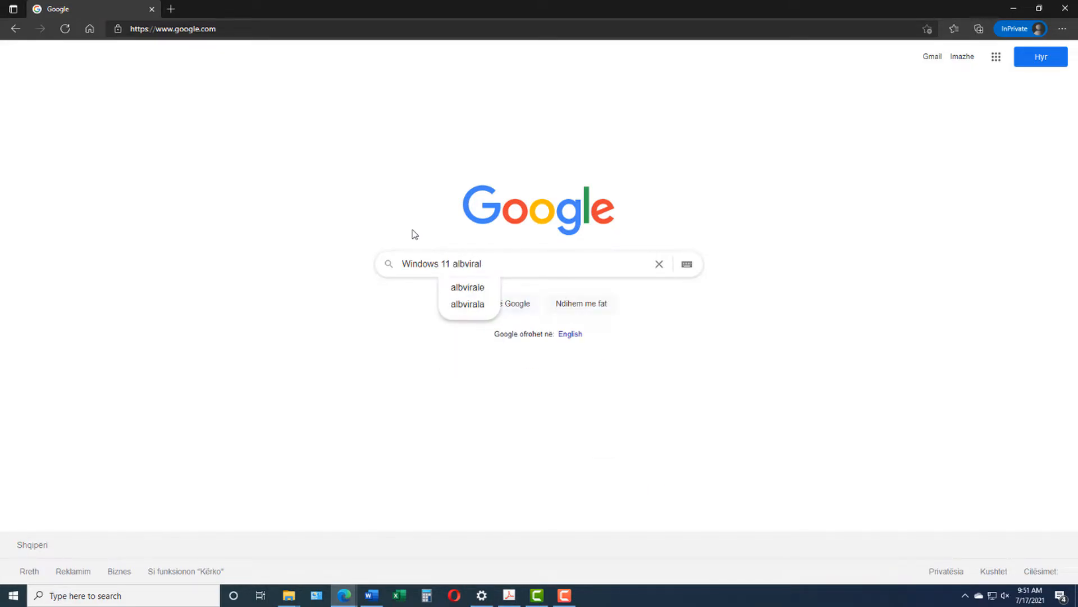
{"action": "key", "text": "Return"}
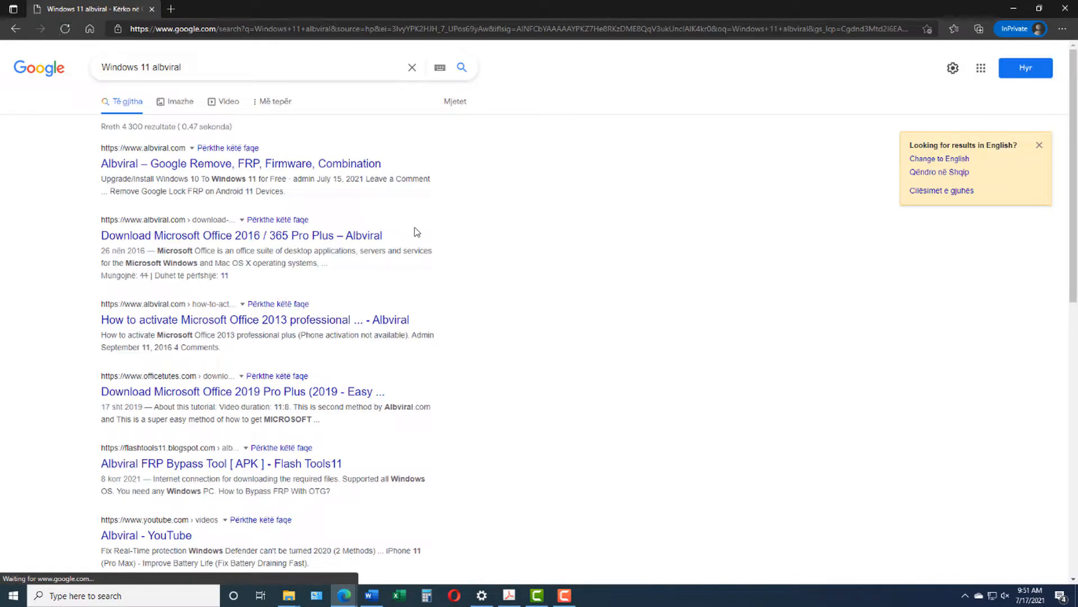
{"action": "mouse_move", "coordinate": [143, 168]}
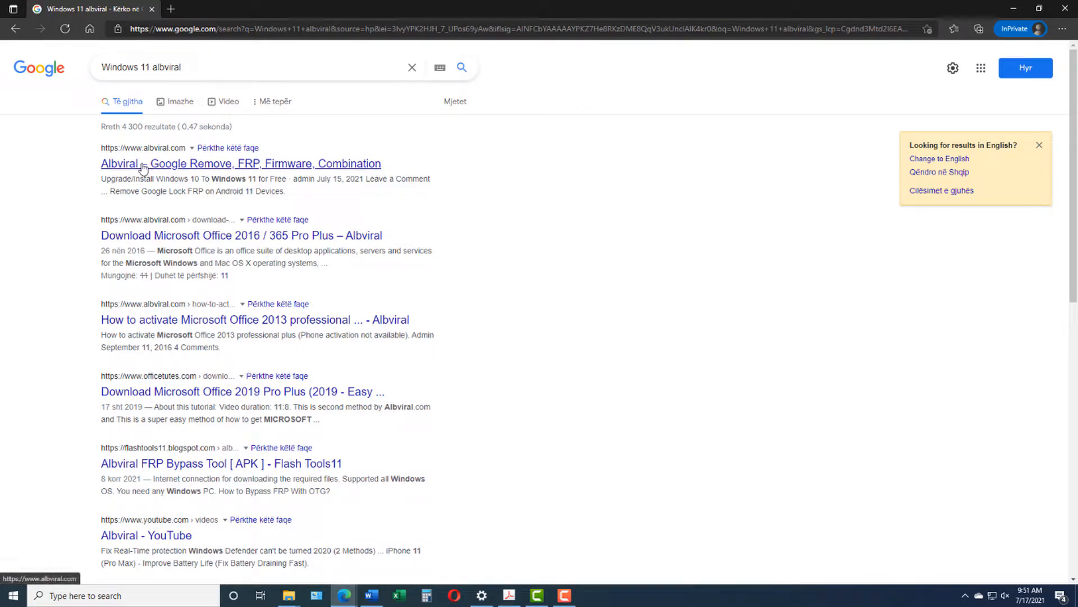
Open Albviral, search the site for 'windows', and scroll the upgrade article to Download Now
{"action": "left_click", "coordinate": [240, 163]}
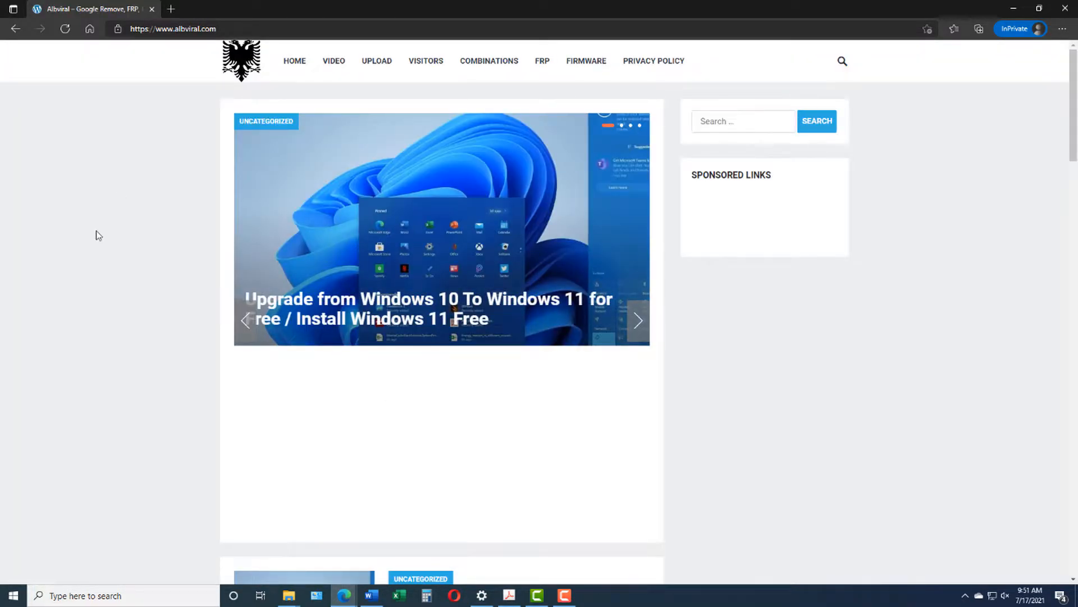
{"action": "mouse_move", "coordinate": [527, 220]}
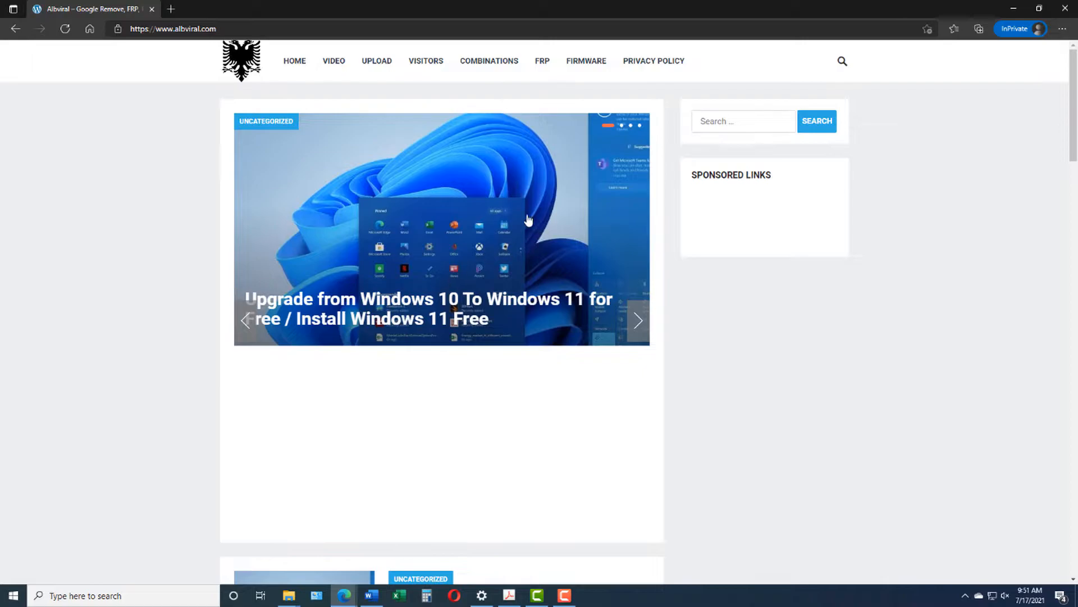
{"action": "mouse_move", "coordinate": [333, 328]}
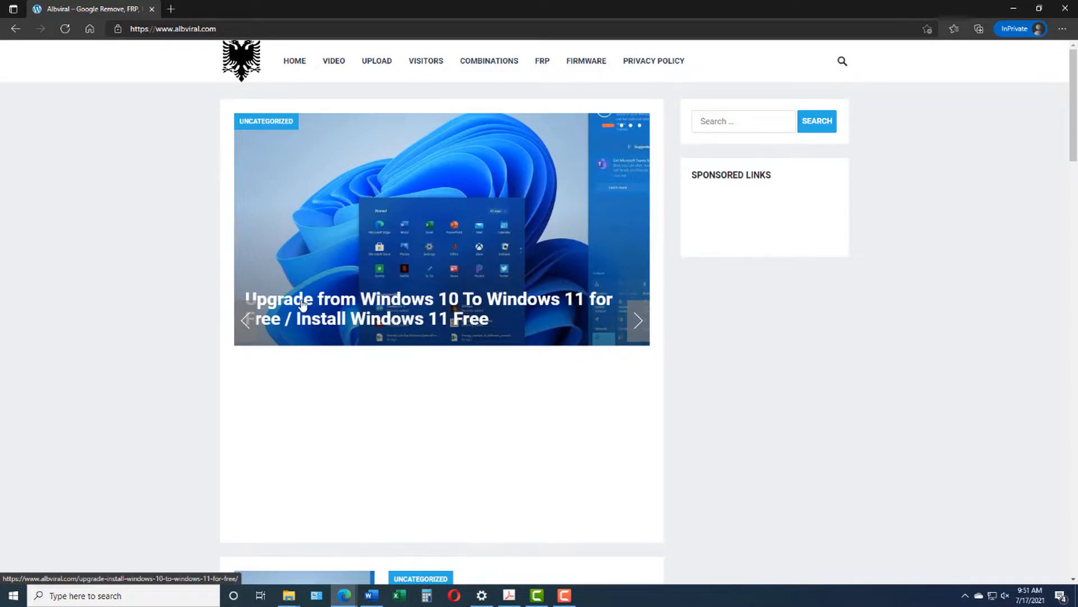
{"action": "mouse_move", "coordinate": [410, 309]}
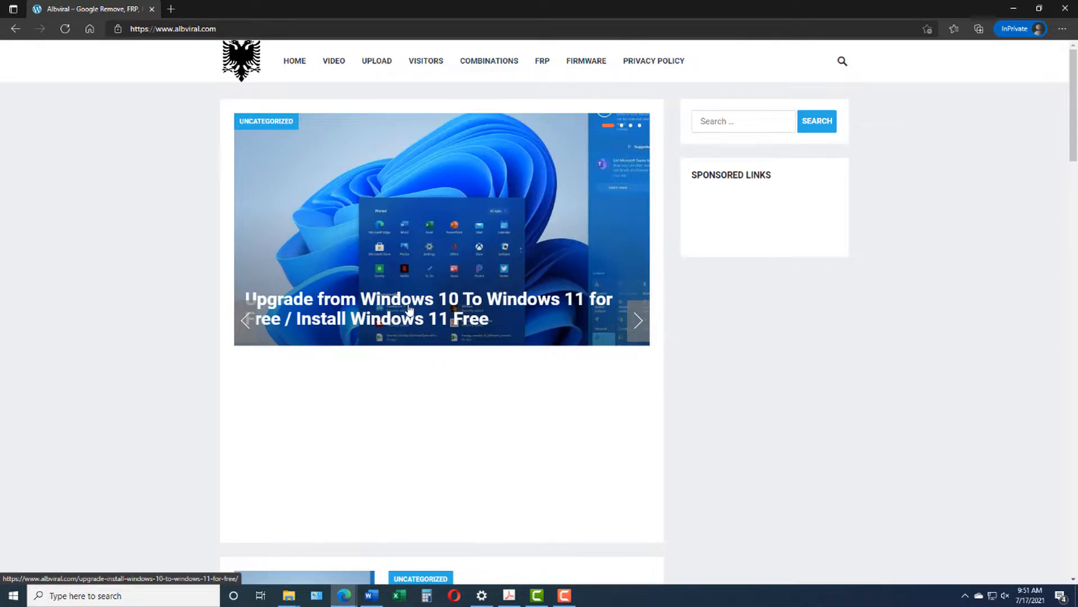
{"action": "left_click", "coordinate": [742, 122]}
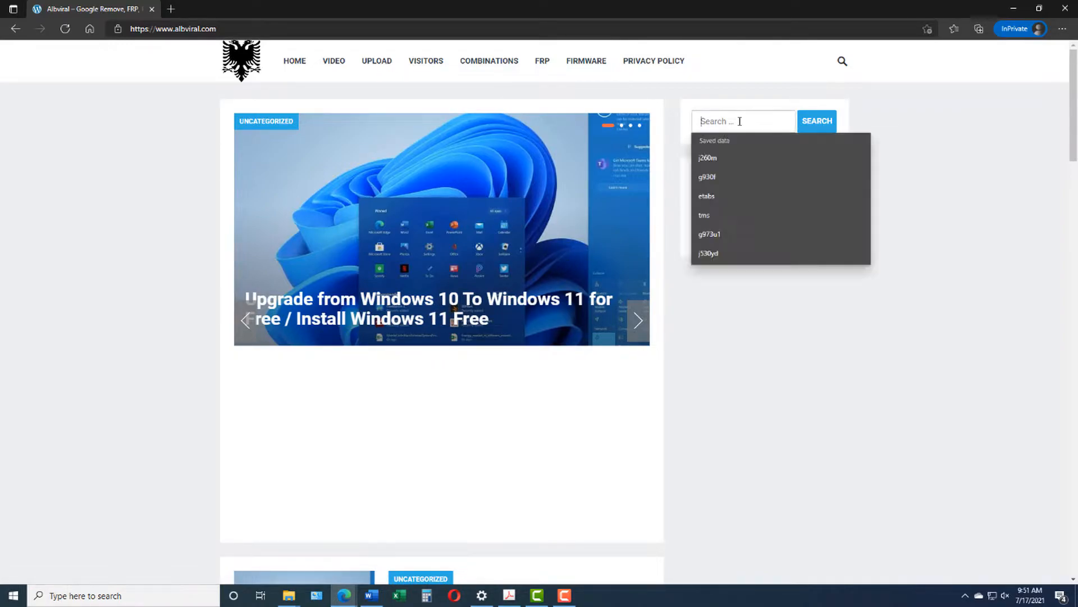
{"action": "type", "text": "windows"}
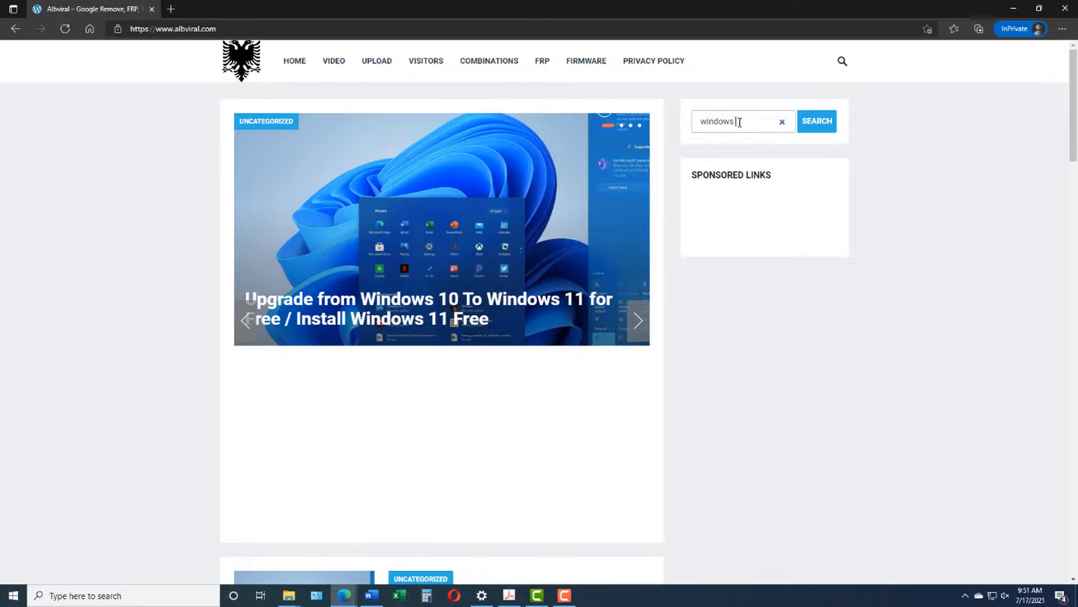
{"action": "left_click", "coordinate": [816, 121]}
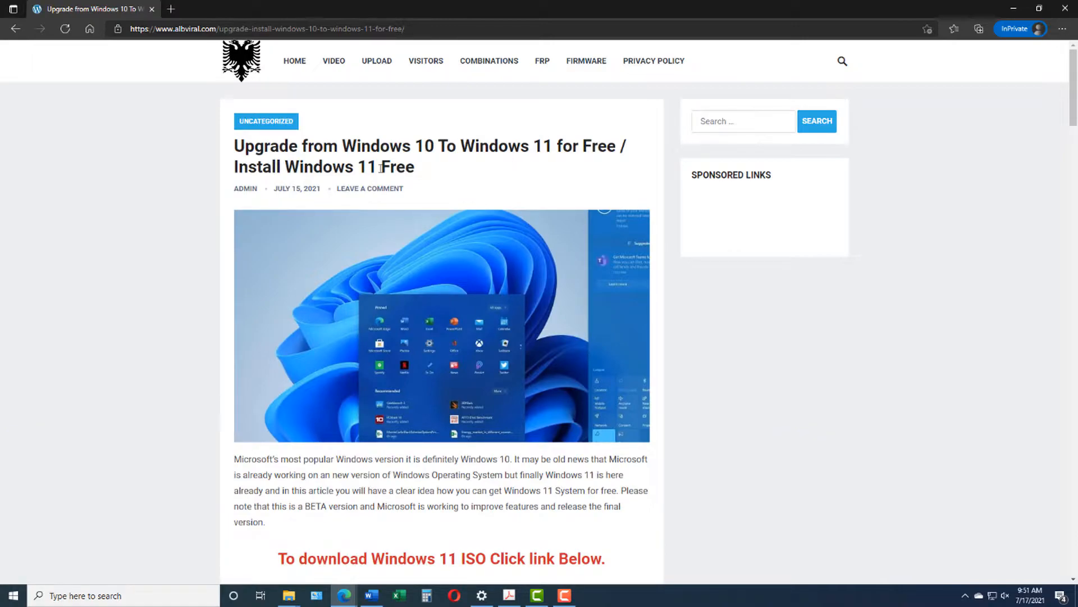
{"action": "scroll", "scroll_direction": "down", "scroll_amount": 3}
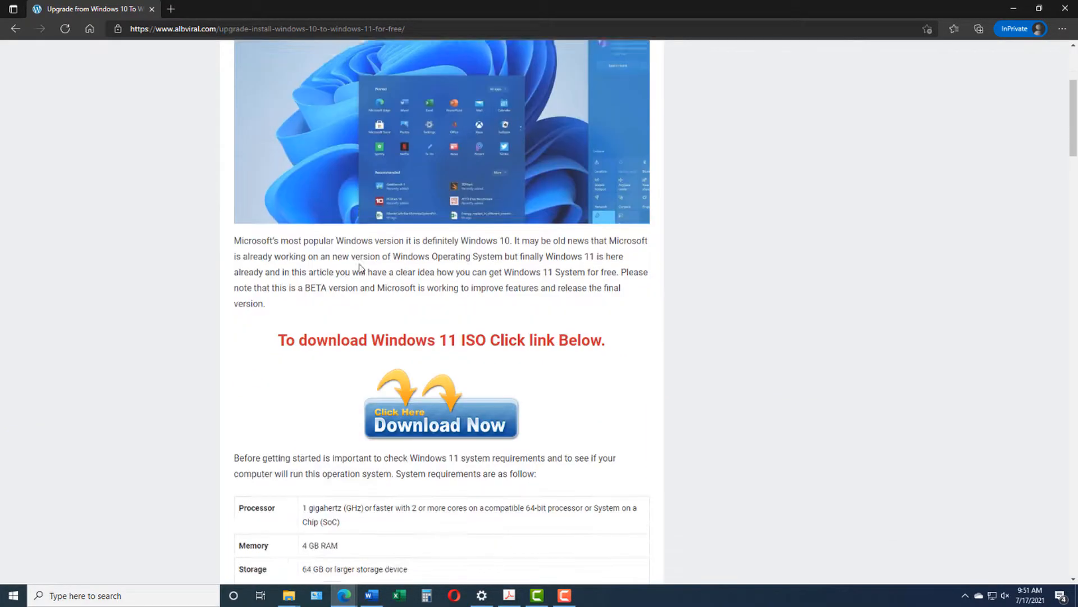
{"action": "scroll", "scroll_direction": "down", "scroll_amount": 3}
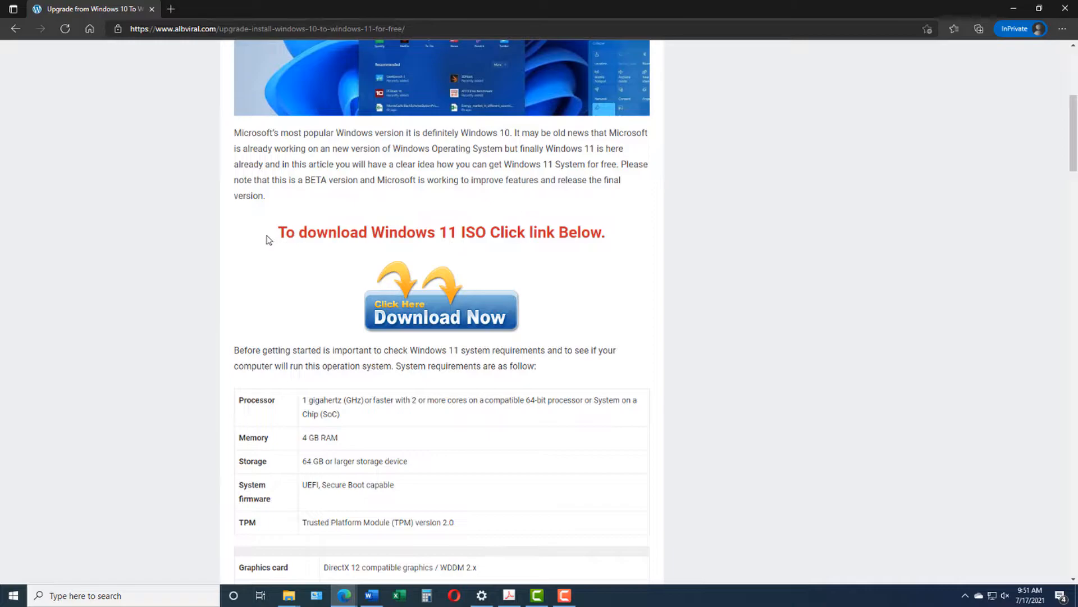
{"action": "mouse_move", "coordinate": [582, 233]}
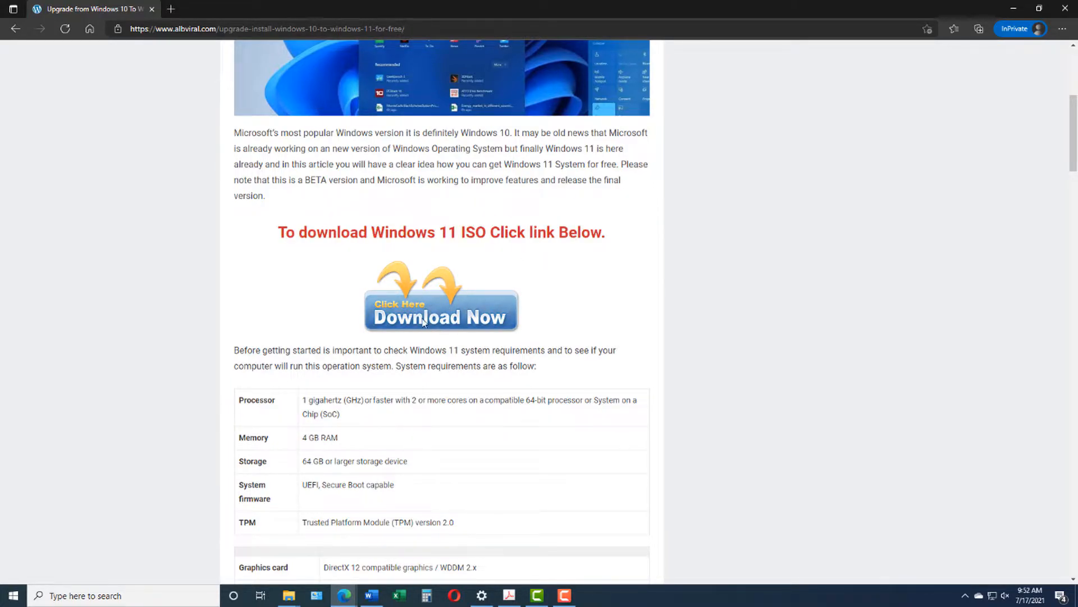
{"action": "mouse_move", "coordinate": [912, 189]}
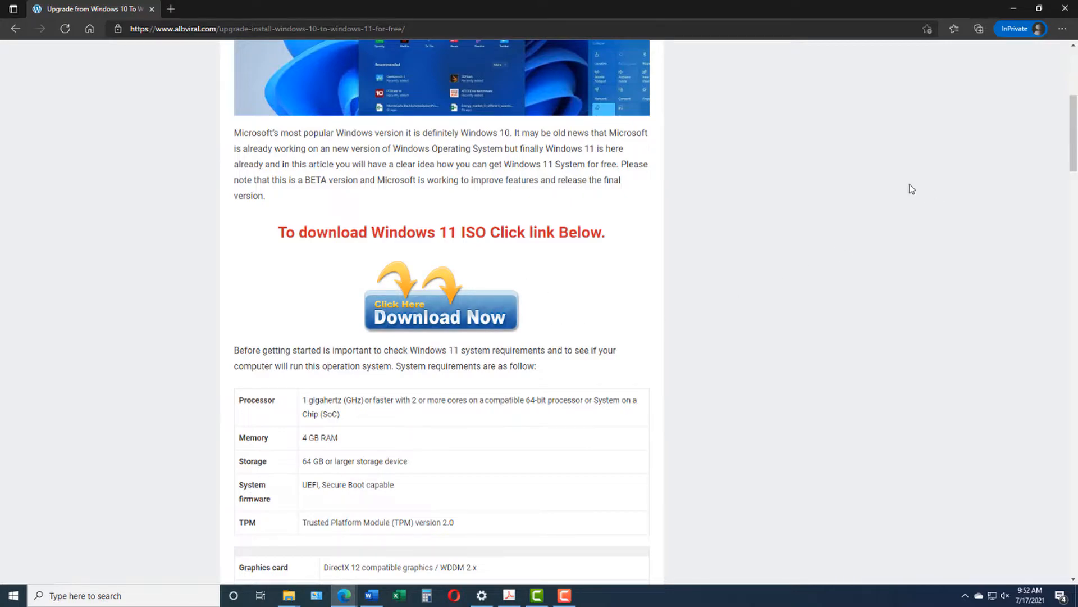
{"action": "mouse_move", "coordinate": [288, 594]}
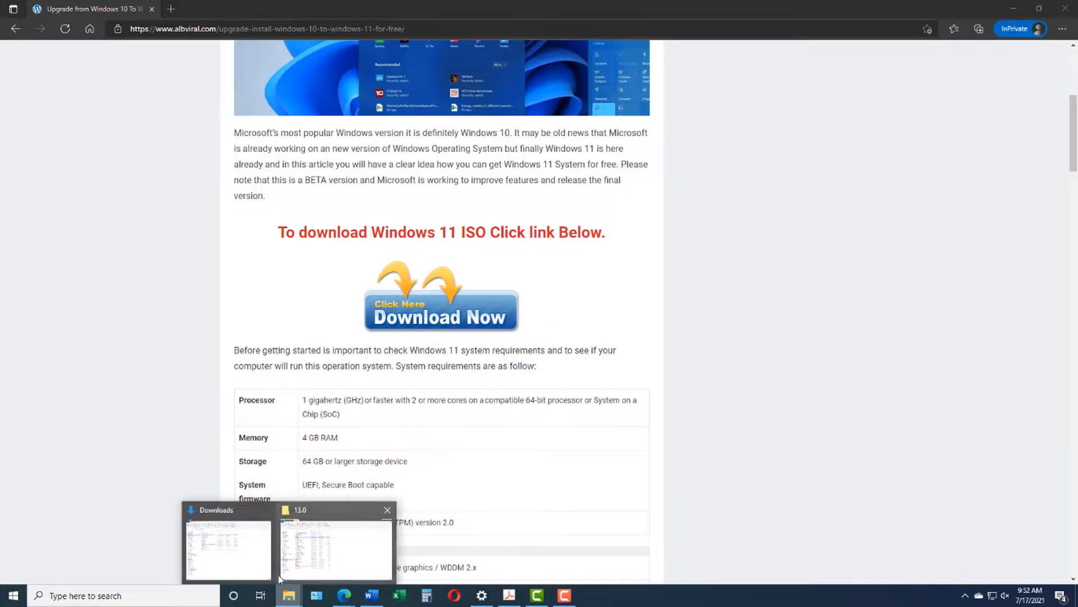
Select the Windows 11 x64 ISO in Downloads and search Start for 'burn'
{"action": "left_click", "coordinate": [227, 547]}
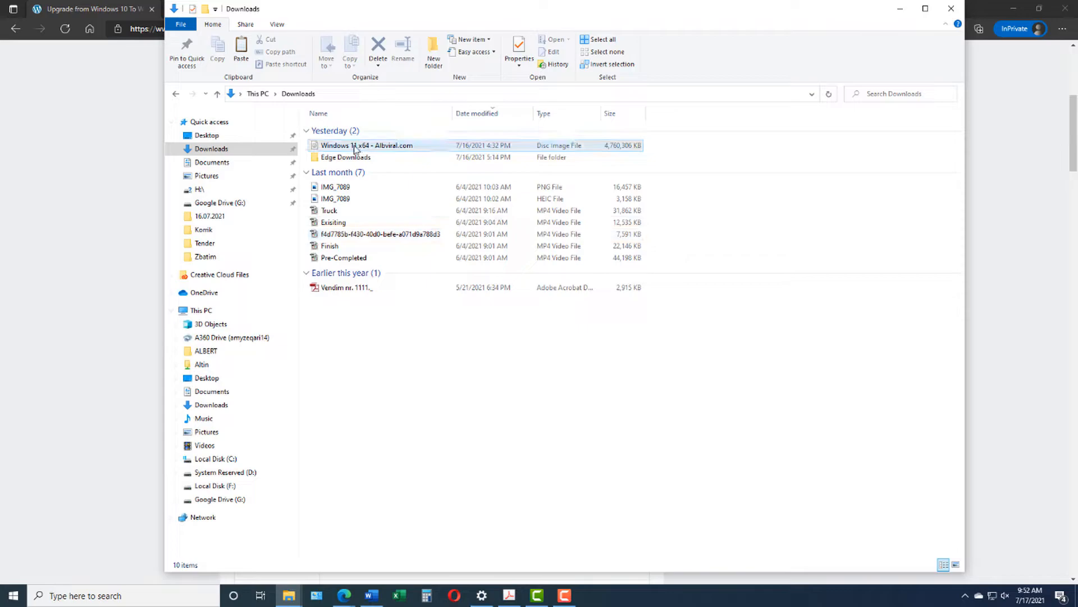
{"action": "left_click", "coordinate": [366, 145]}
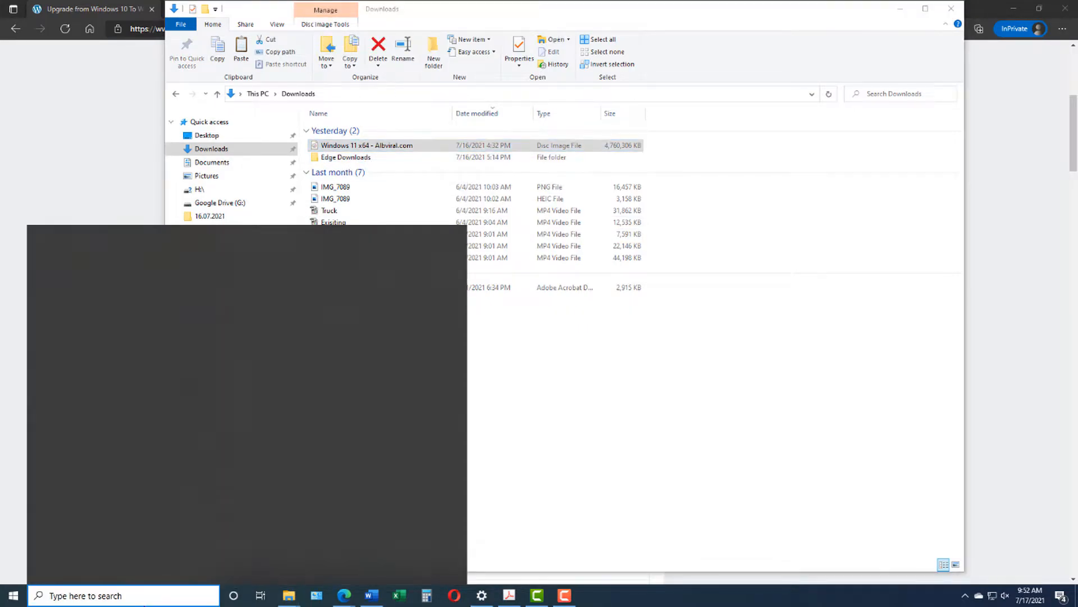
{"action": "type", "text": "burn"}
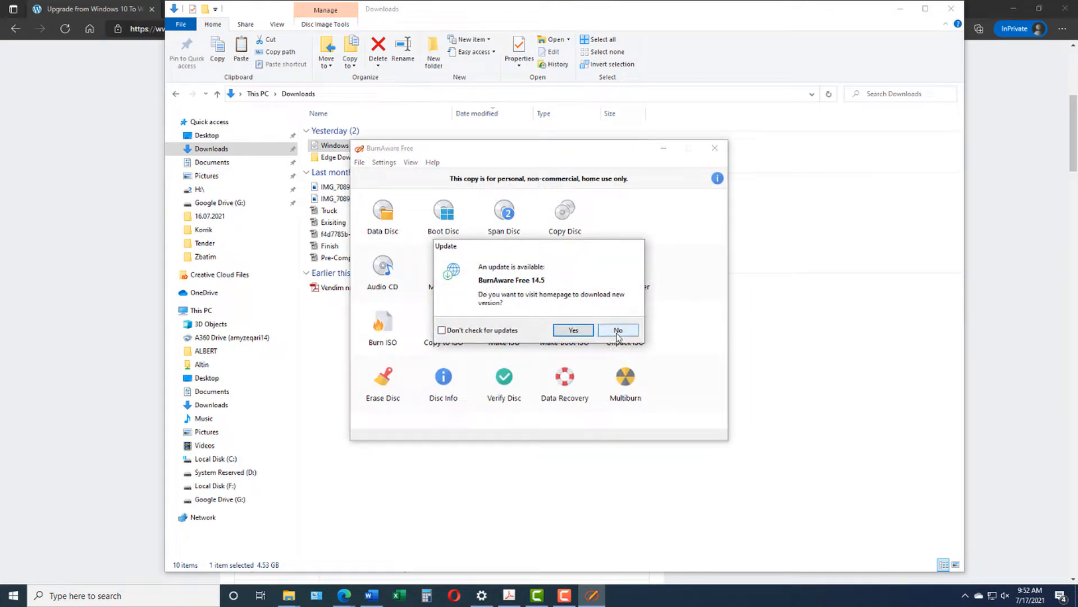
Decline the update, load the Windows 11 x64 ISO into Burn Image, then close BurnAware
{"action": "left_click", "coordinate": [618, 330]}
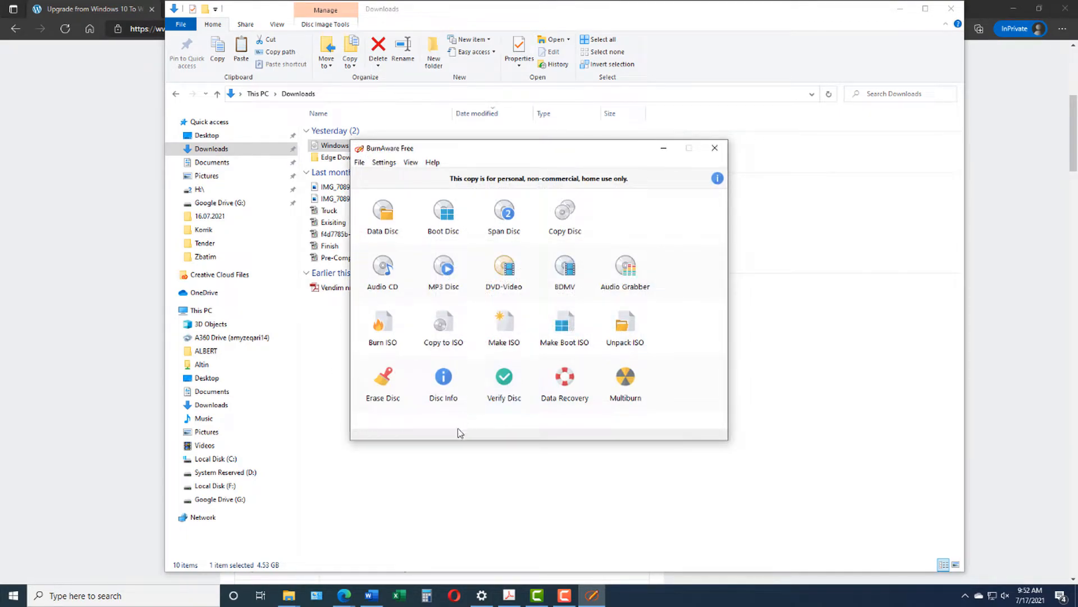
{"action": "mouse_move", "coordinate": [382, 327]}
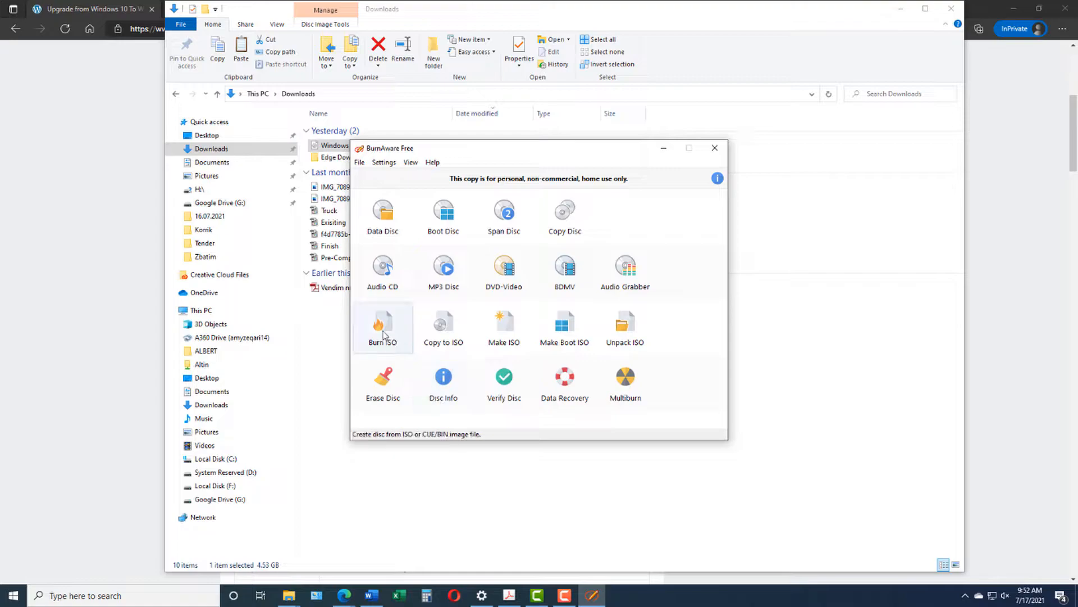
{"action": "left_click", "coordinate": [383, 328]}
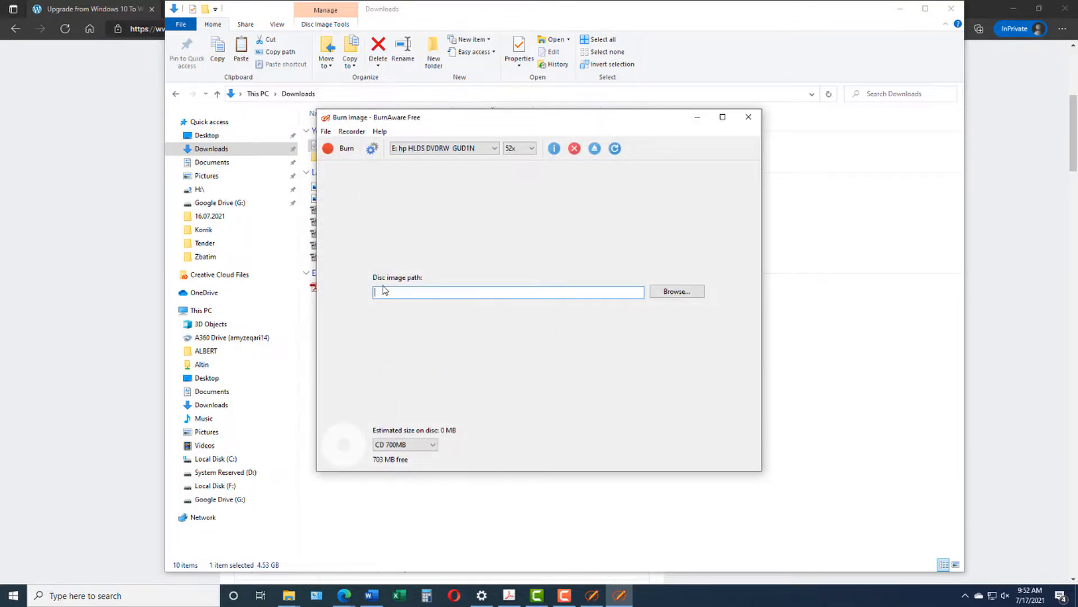
{"action": "mouse_move", "coordinate": [676, 291]}
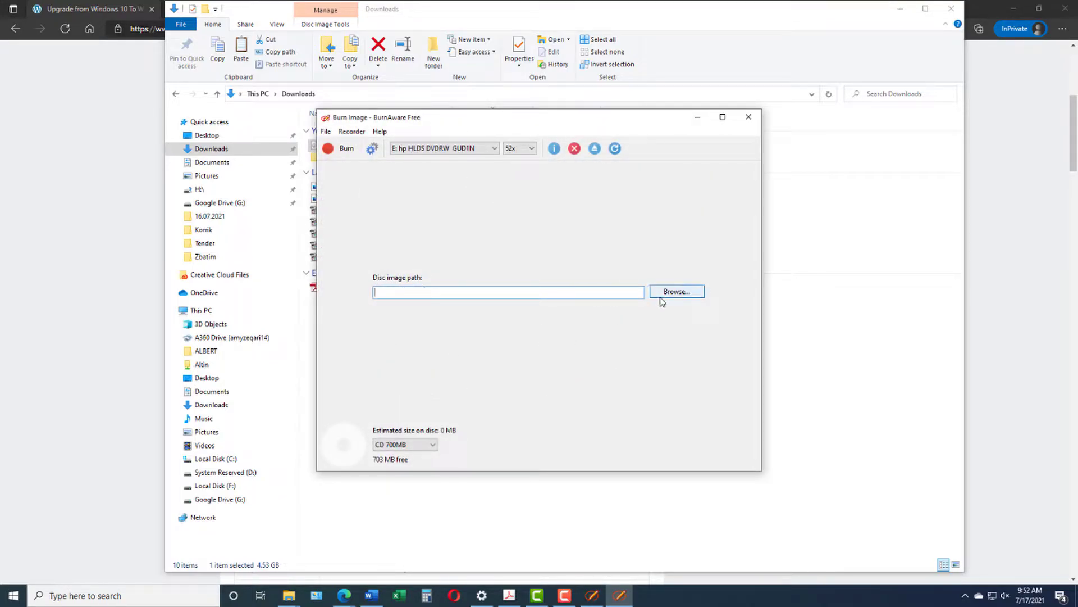
{"action": "left_click", "coordinate": [675, 292]}
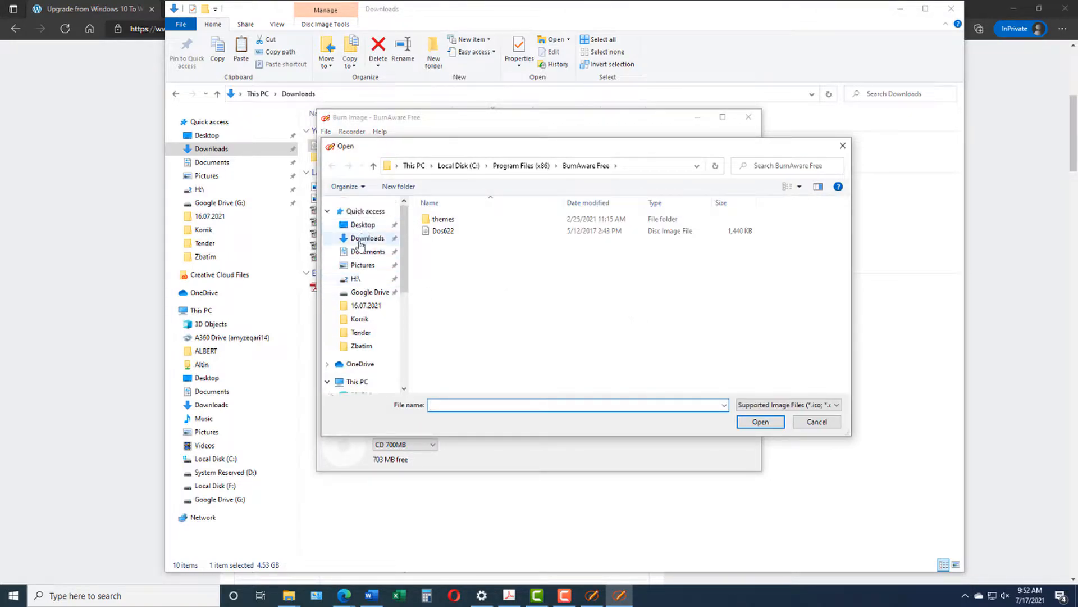
{"action": "left_click", "coordinate": [367, 237]}
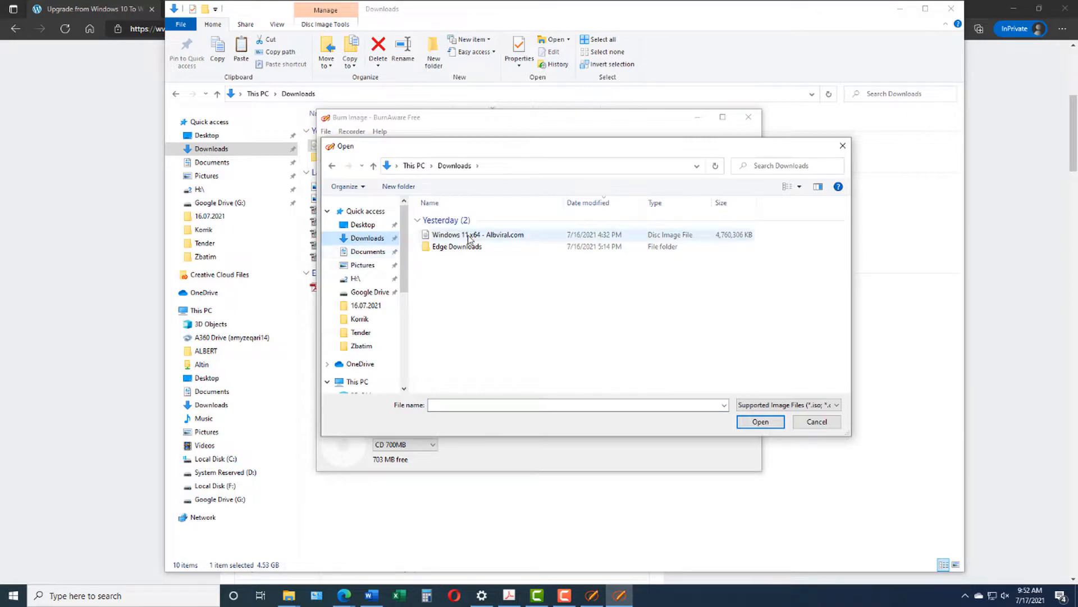
{"action": "left_click", "coordinate": [760, 422]}
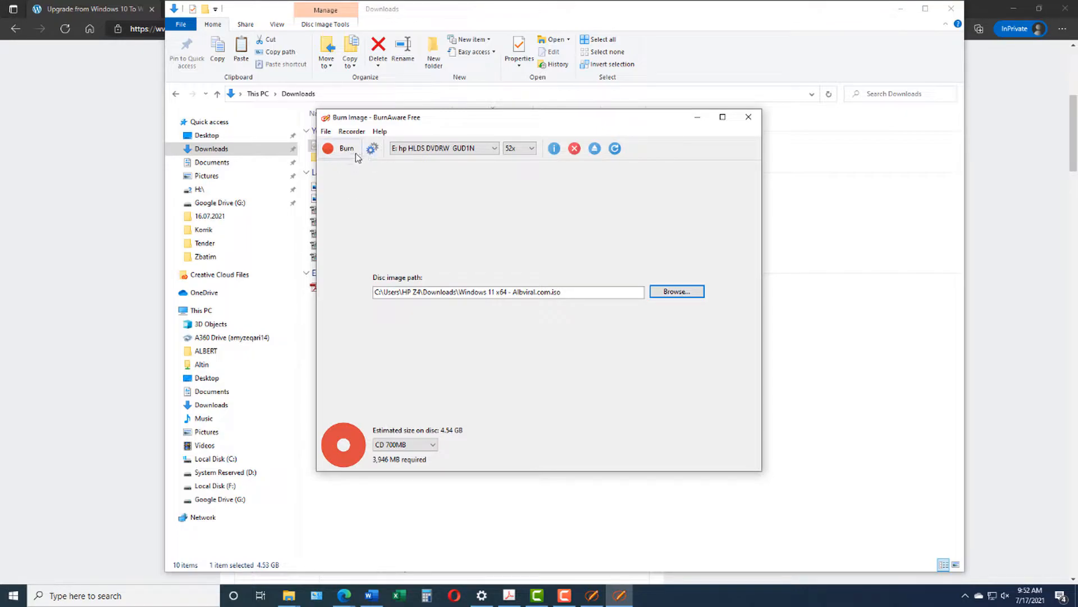
{"action": "mouse_move", "coordinate": [749, 117]}
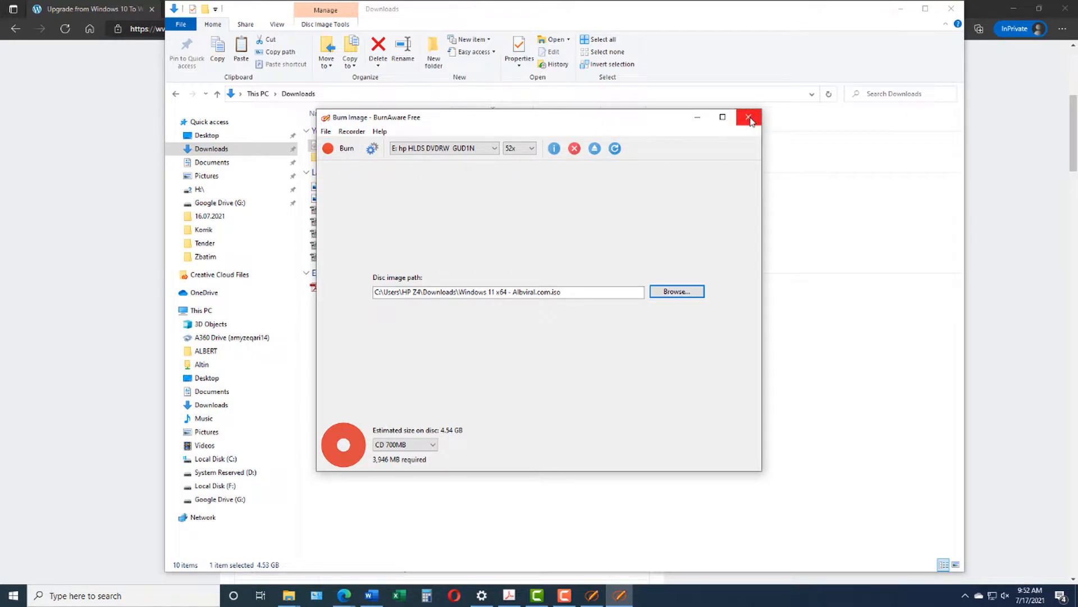
{"action": "left_click", "coordinate": [749, 116]}
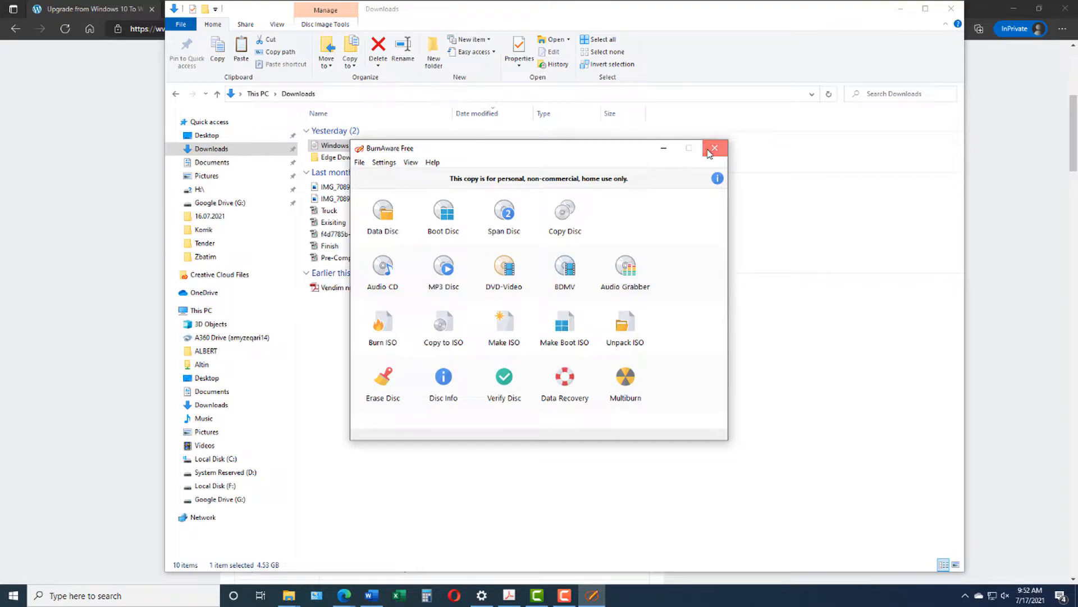
{"action": "left_click", "coordinate": [714, 148]}
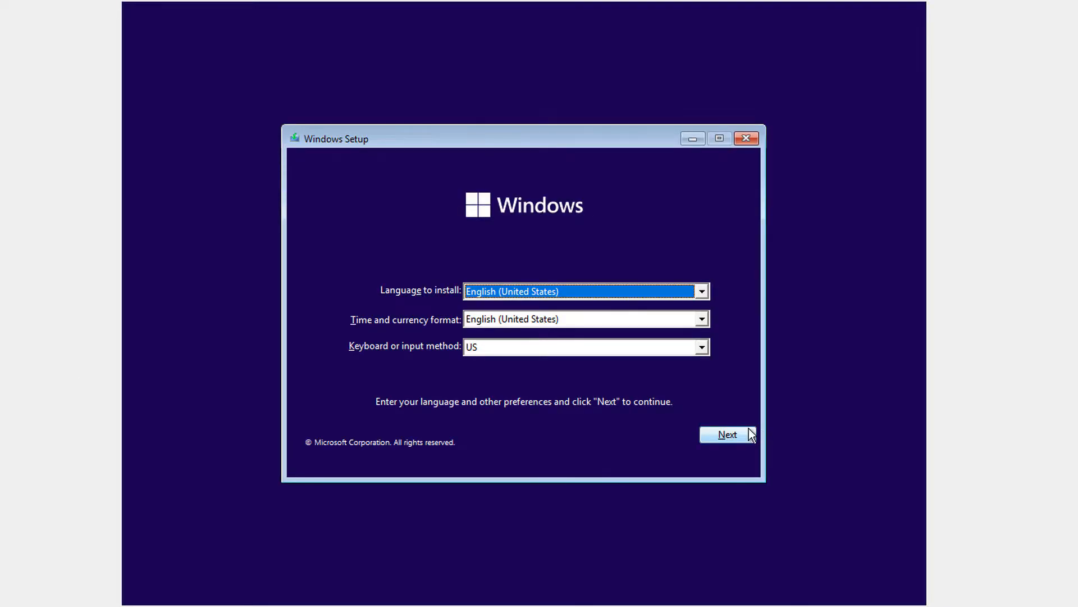
Keep English (United States) language and US keyboard settings, then choose Install now
{"action": "left_click", "coordinate": [727, 434]}
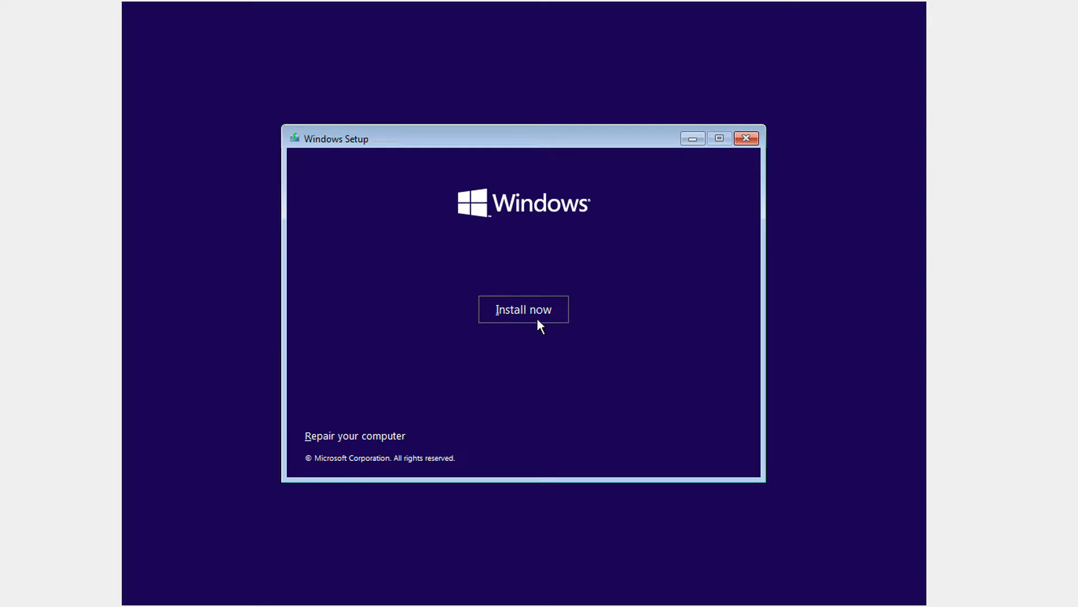
{"action": "left_click", "coordinate": [523, 309]}
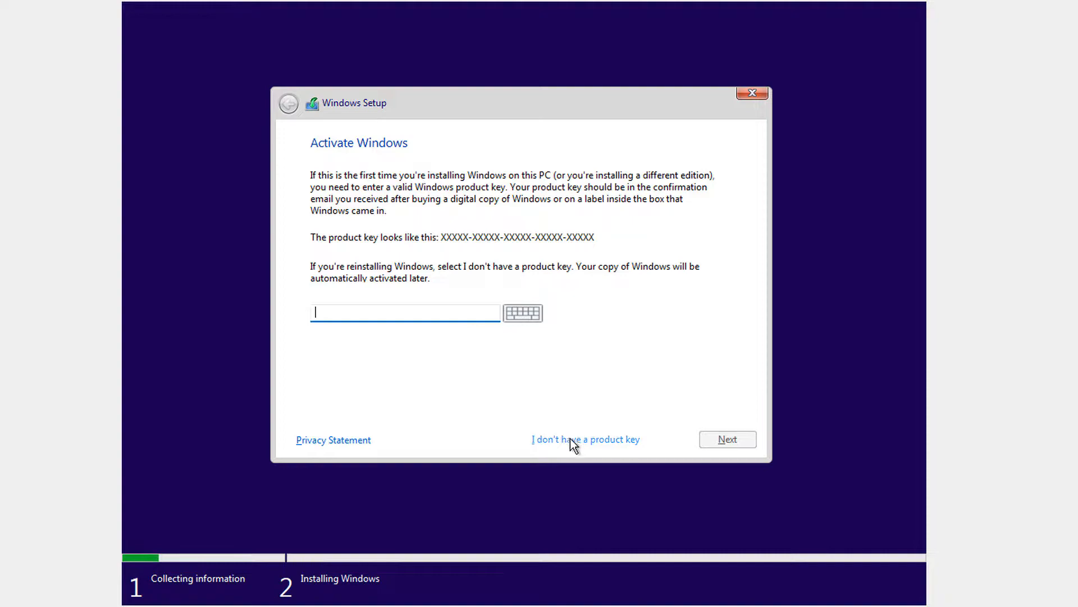
{"action": "mouse_move", "coordinate": [564, 446]}
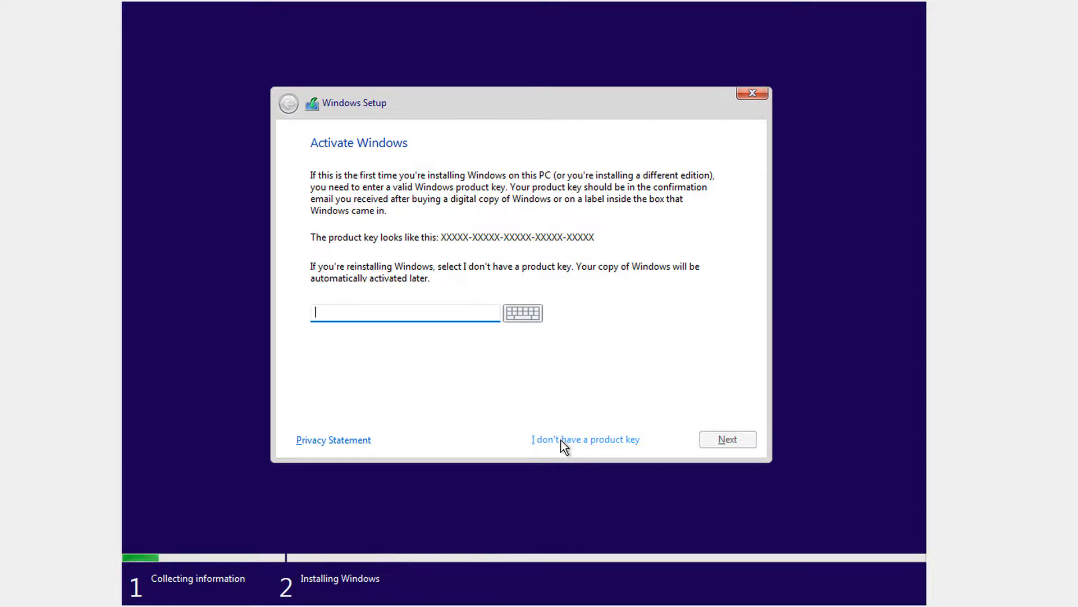
Skip the product key and select the Windows 11 Pro edition
{"action": "left_click", "coordinate": [585, 439]}
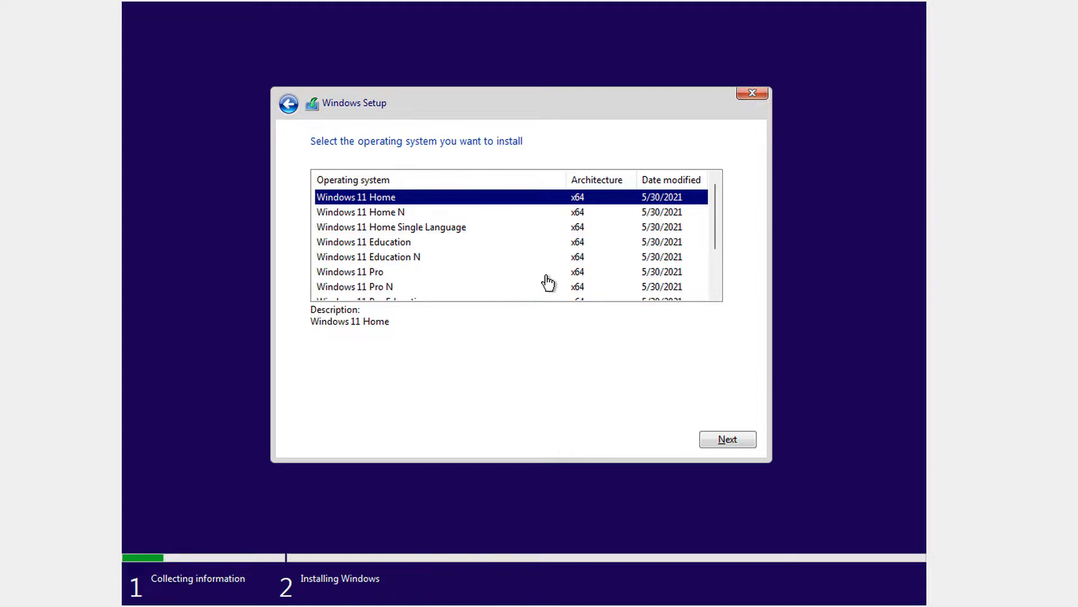
{"action": "mouse_move", "coordinate": [422, 282]}
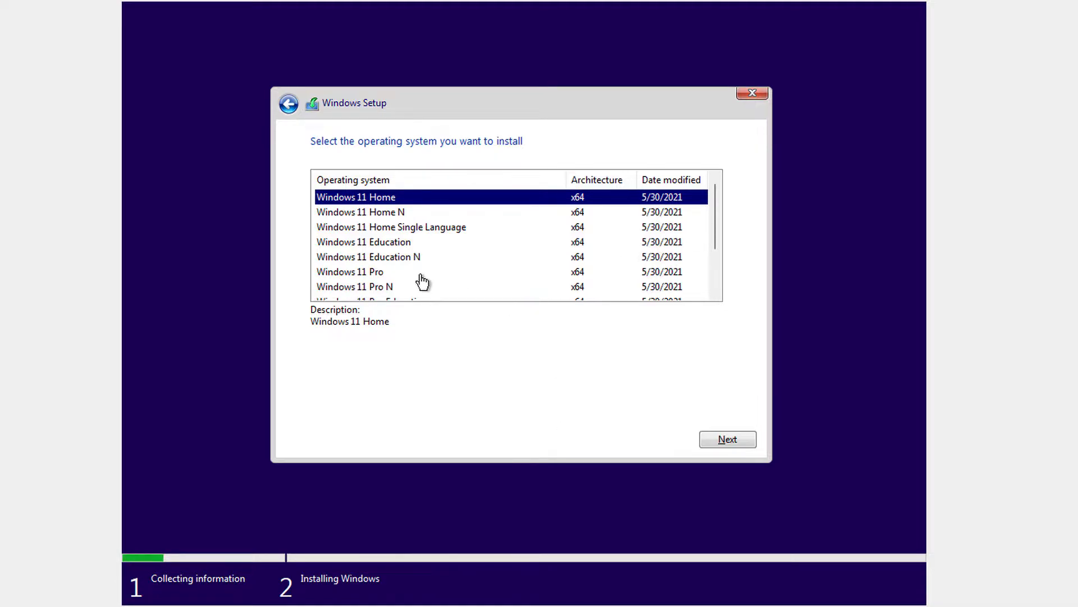
{"action": "left_click", "coordinate": [349, 270]}
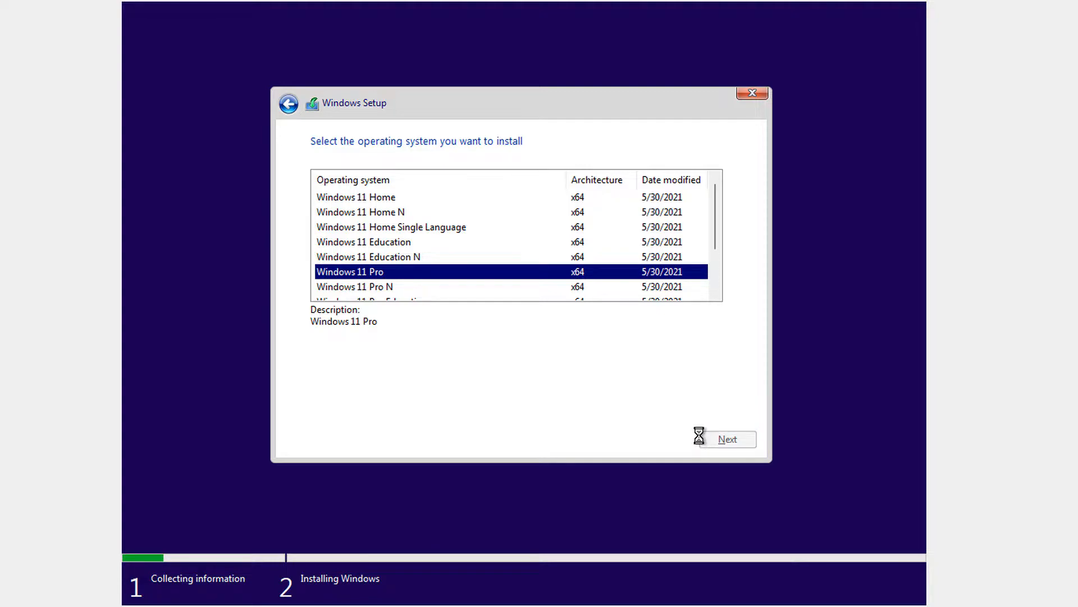
{"action": "left_click", "coordinate": [727, 439]}
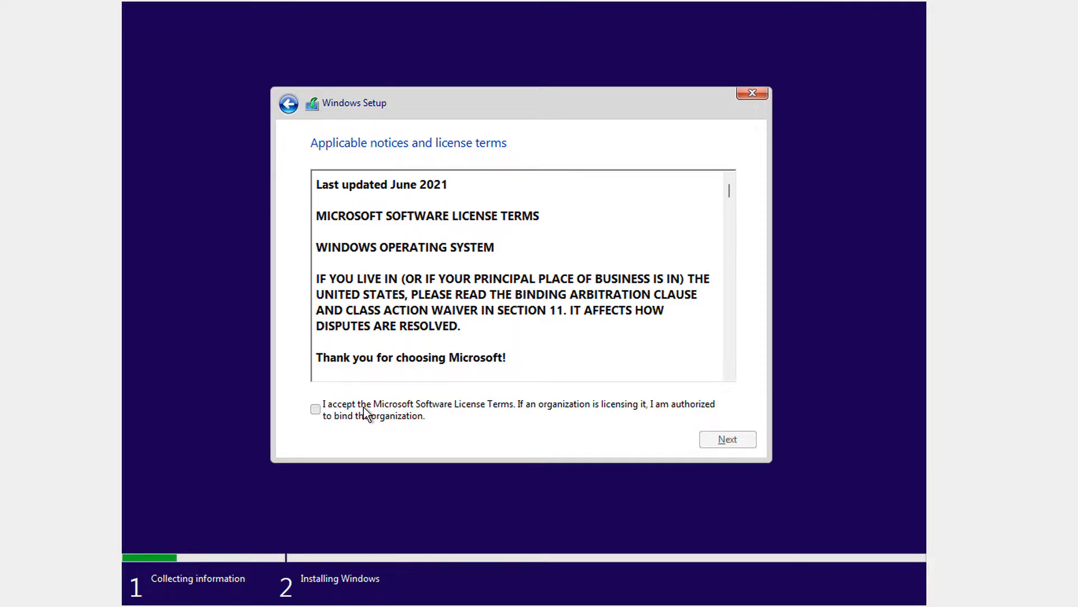
Accept the license and custom-install onto Drive 0's 50 GB unallocated space
{"action": "left_click", "coordinate": [727, 438]}
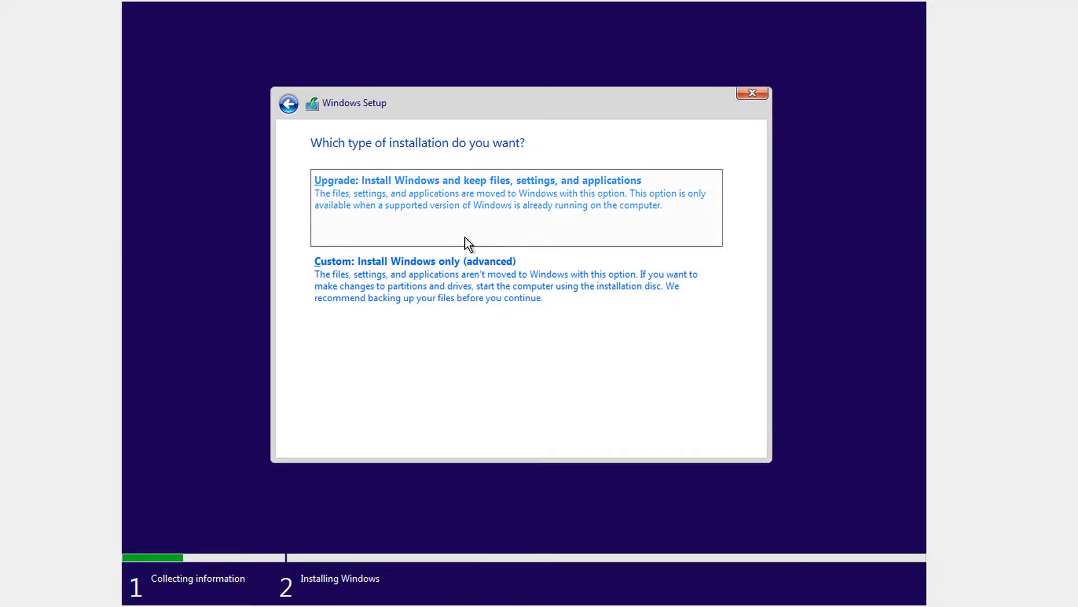
{"action": "mouse_move", "coordinate": [468, 253]}
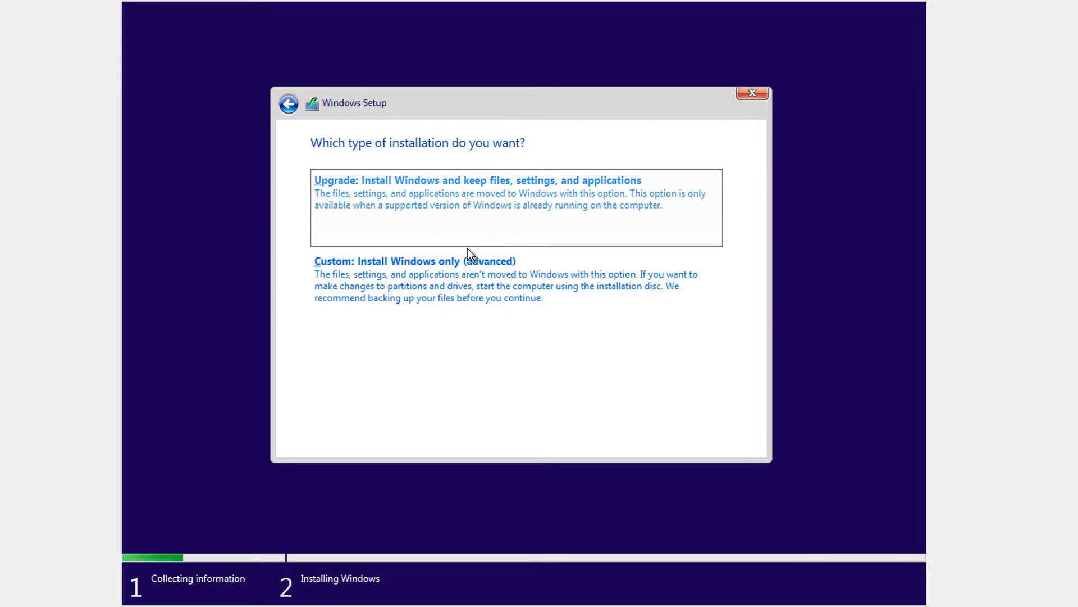
{"action": "left_click", "coordinate": [414, 260]}
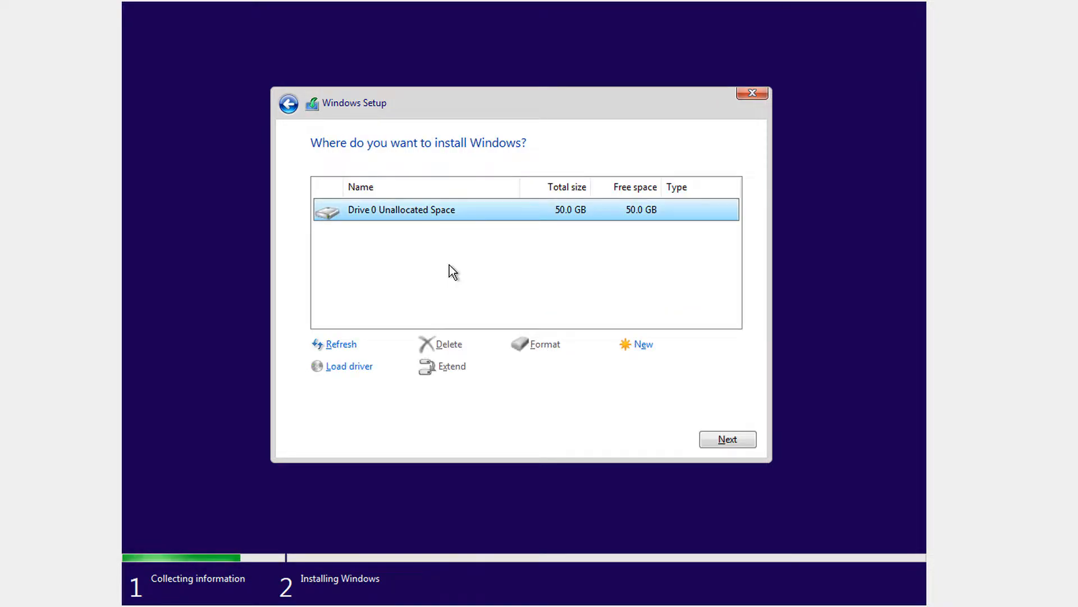
{"action": "left_click", "coordinate": [726, 439]}
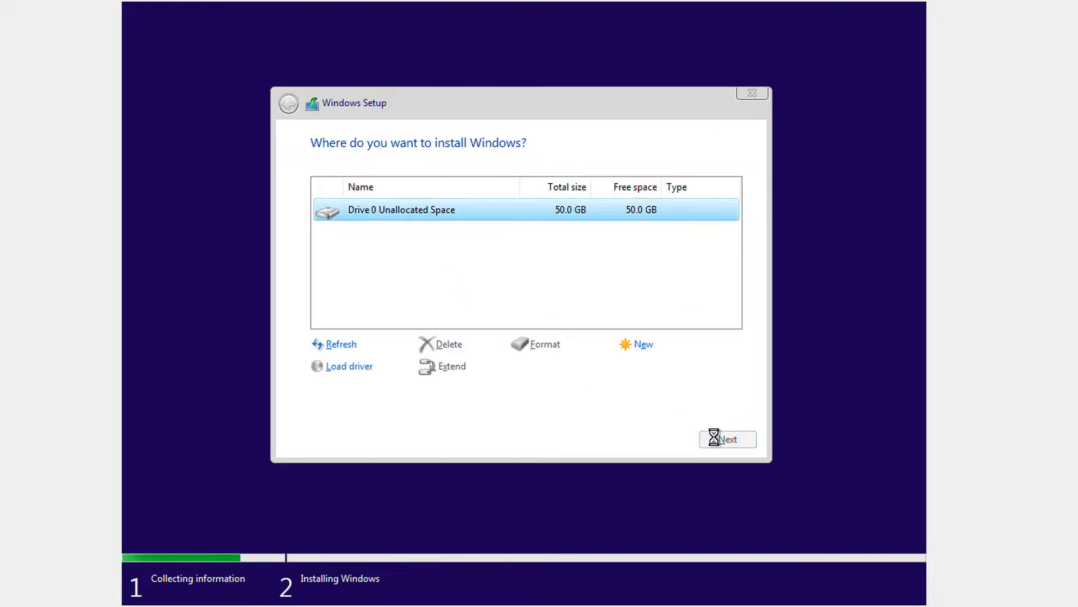
{"action": "left_click", "coordinate": [728, 438]}
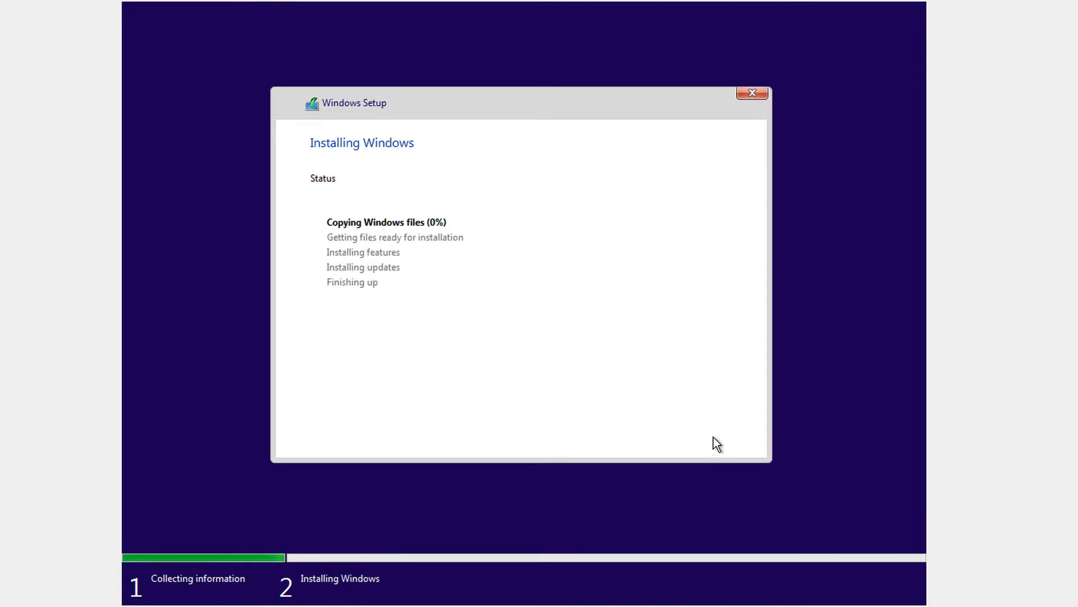
{"action": "mouse_move", "coordinate": [140, 532]}
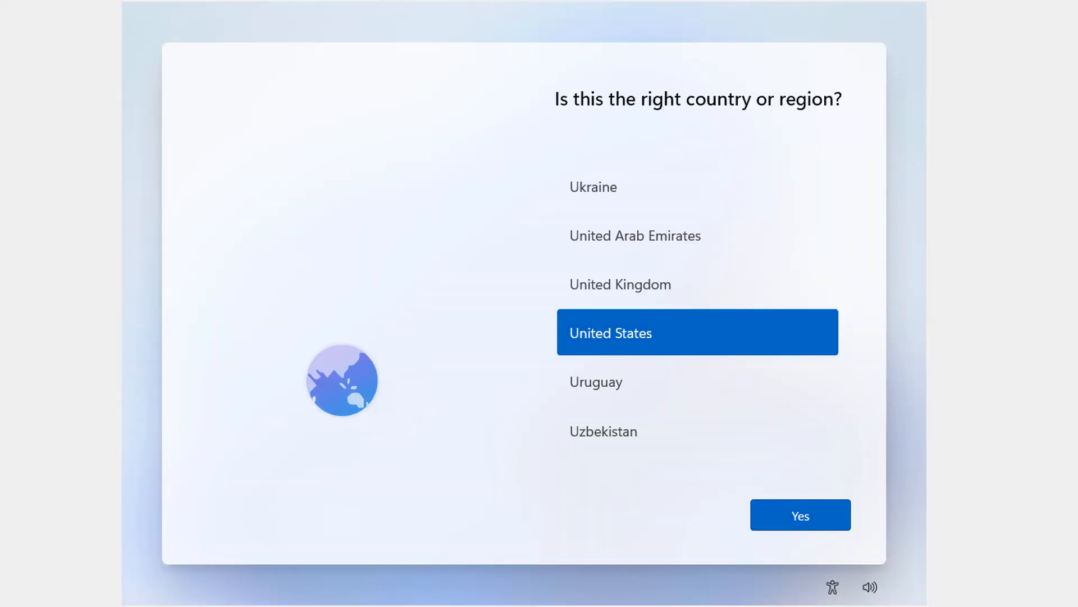
{"action": "mouse_move", "coordinate": [132, 517]}
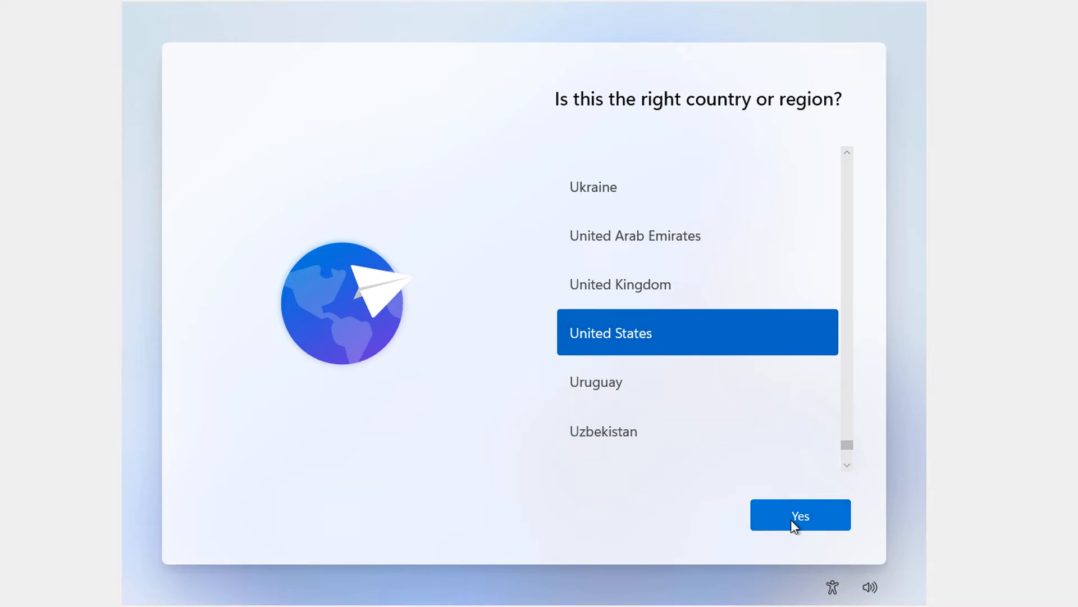
Confirm United States, skip the keyboard error, choose personal use, and pass the sign-in error
{"action": "left_click", "coordinate": [800, 514]}
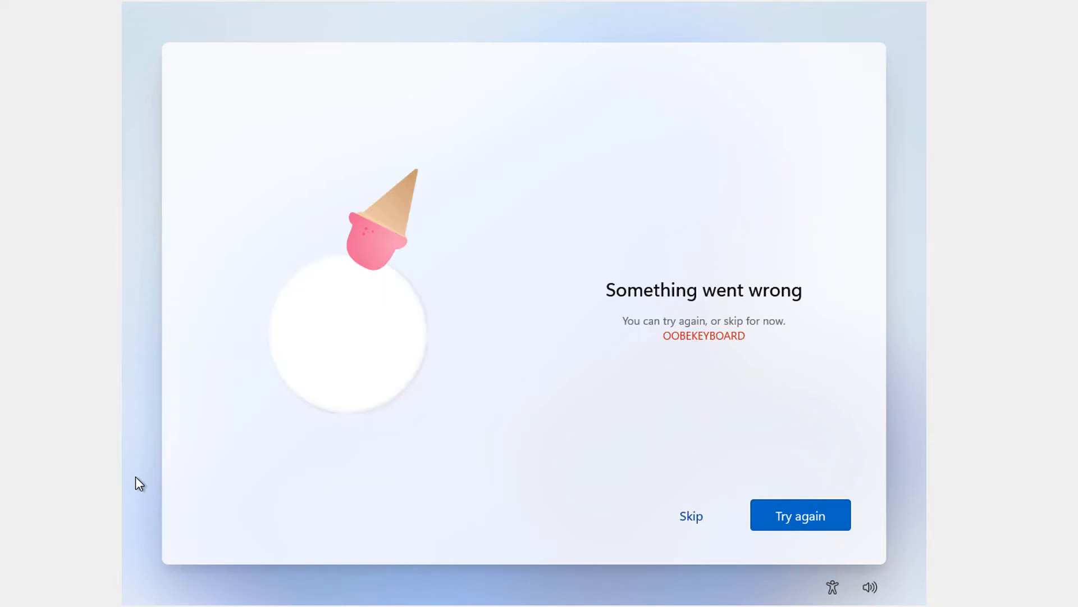
{"action": "mouse_move", "coordinate": [692, 515]}
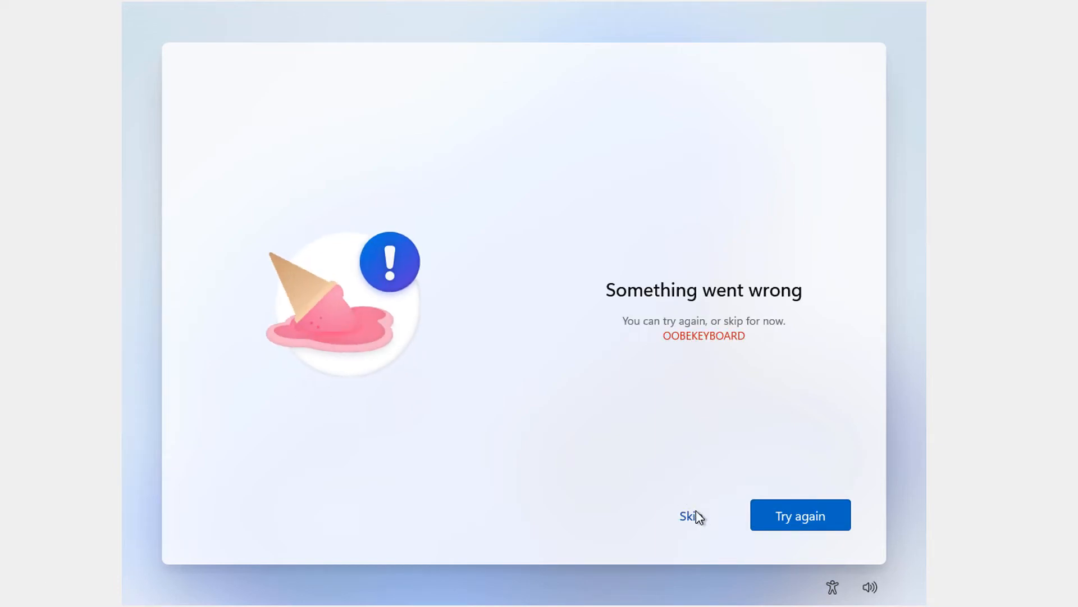
{"action": "left_click", "coordinate": [690, 517]}
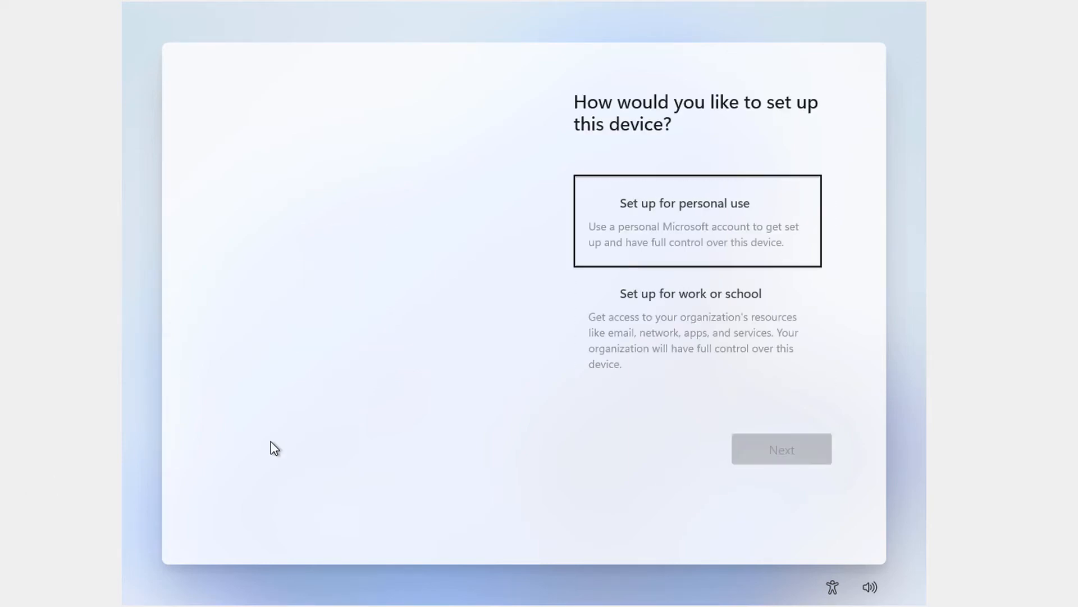
{"action": "left_click", "coordinate": [697, 221]}
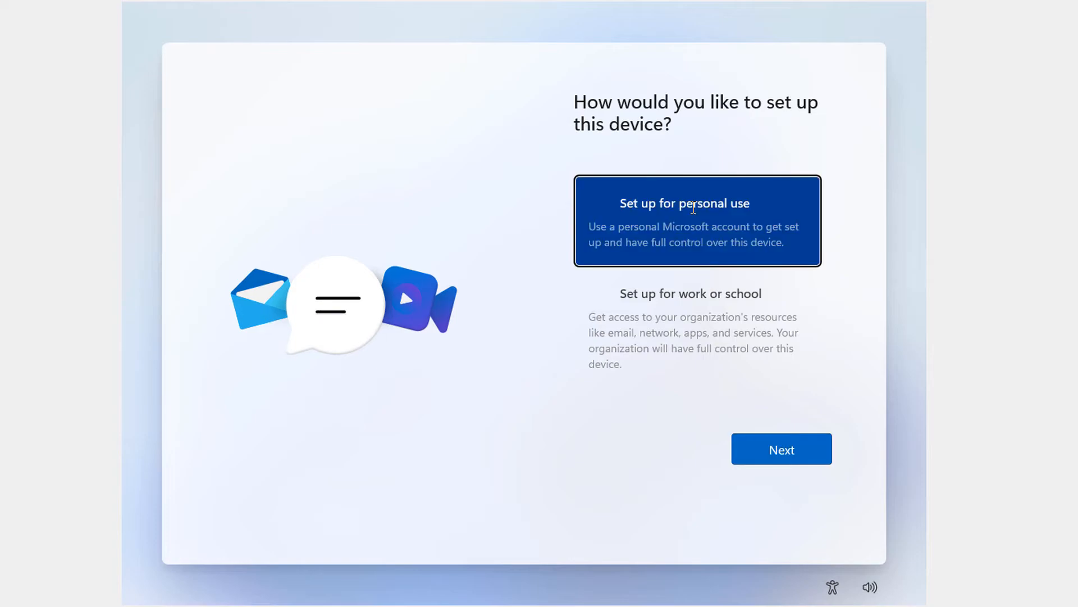
{"action": "mouse_move", "coordinate": [759, 302]}
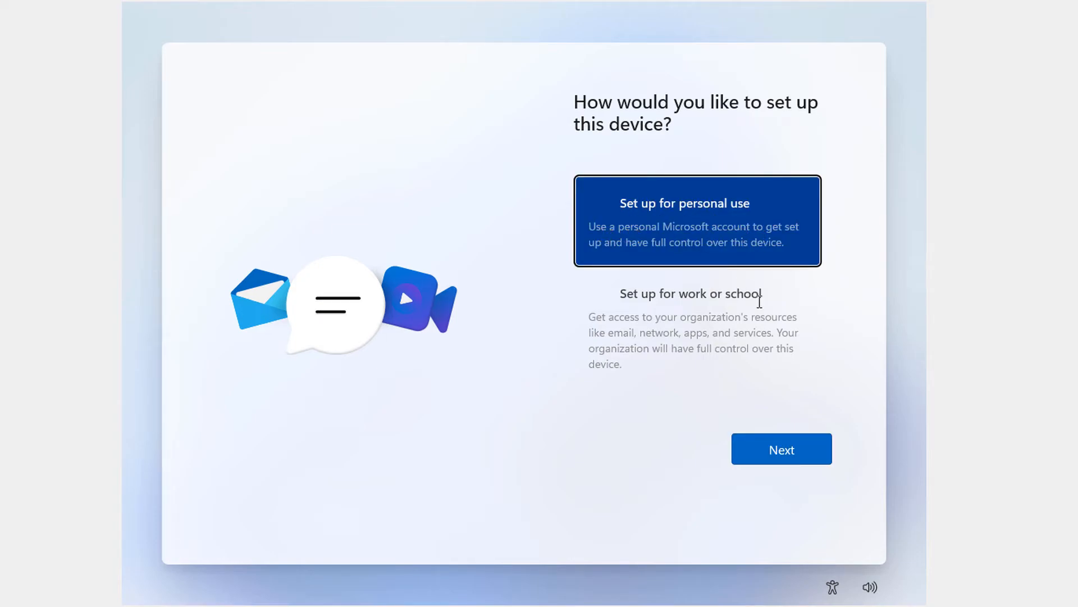
{"action": "left_click", "coordinate": [781, 450]}
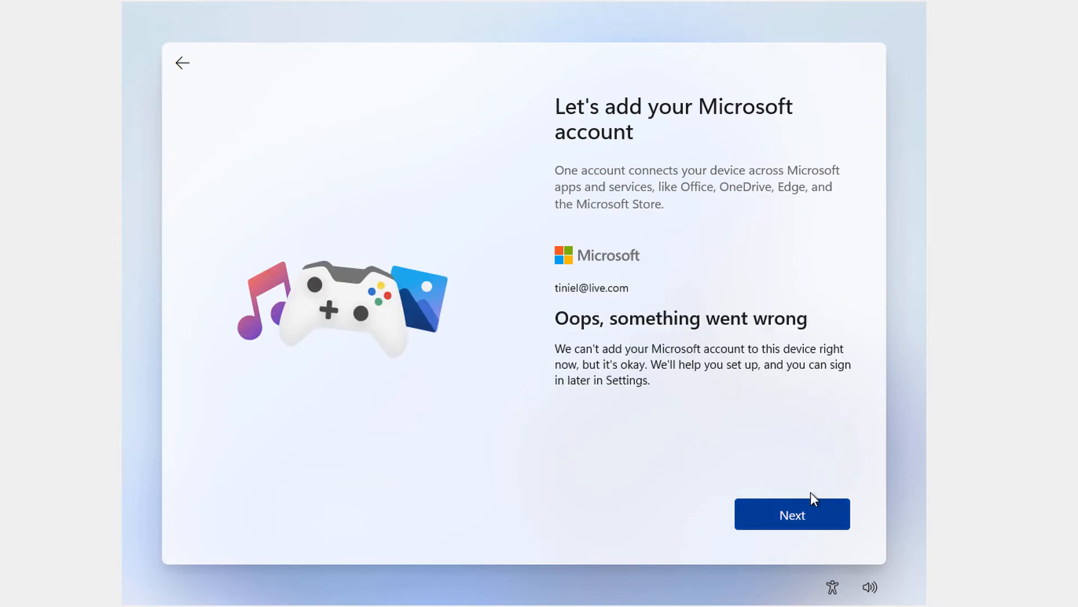
{"action": "left_click", "coordinate": [792, 514]}
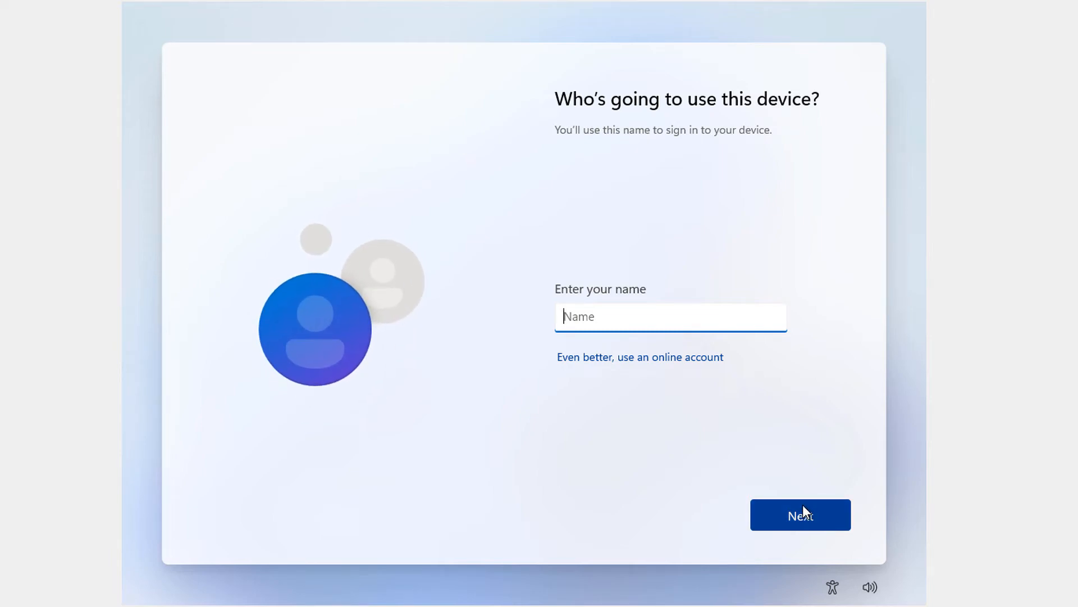
Create local account 'Albviral' with a password and three security questions
{"action": "type", "text": "Albviral"}
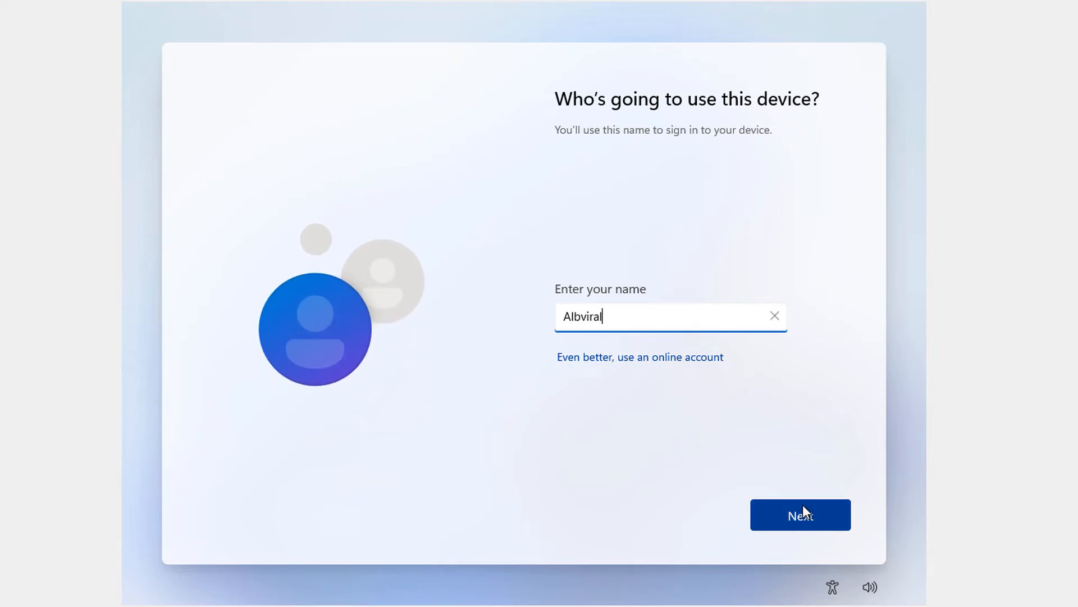
{"action": "left_click", "coordinate": [800, 514]}
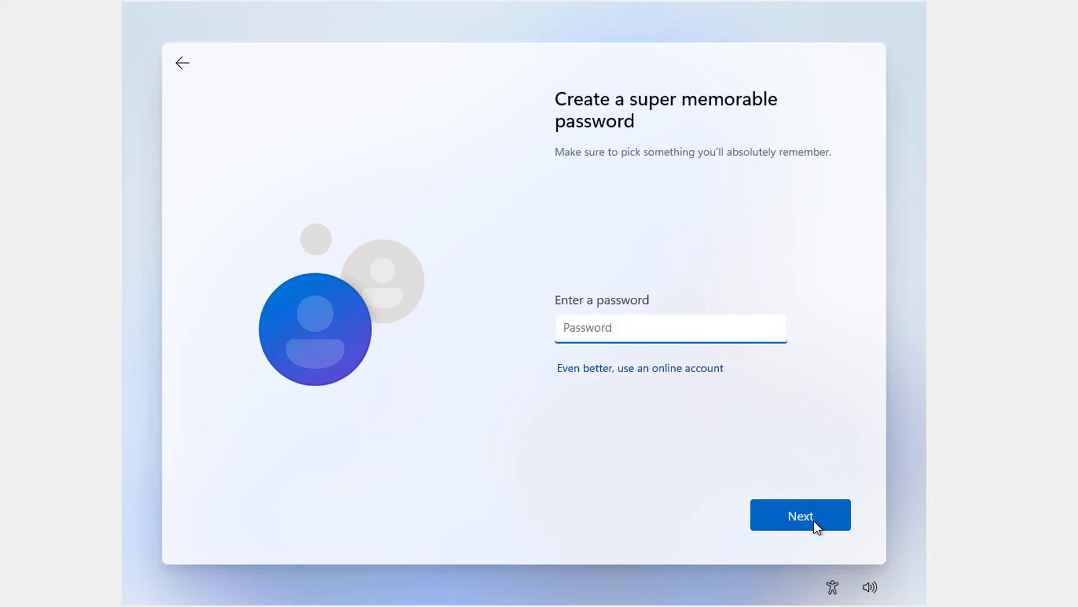
{"action": "type", "text": "•"}
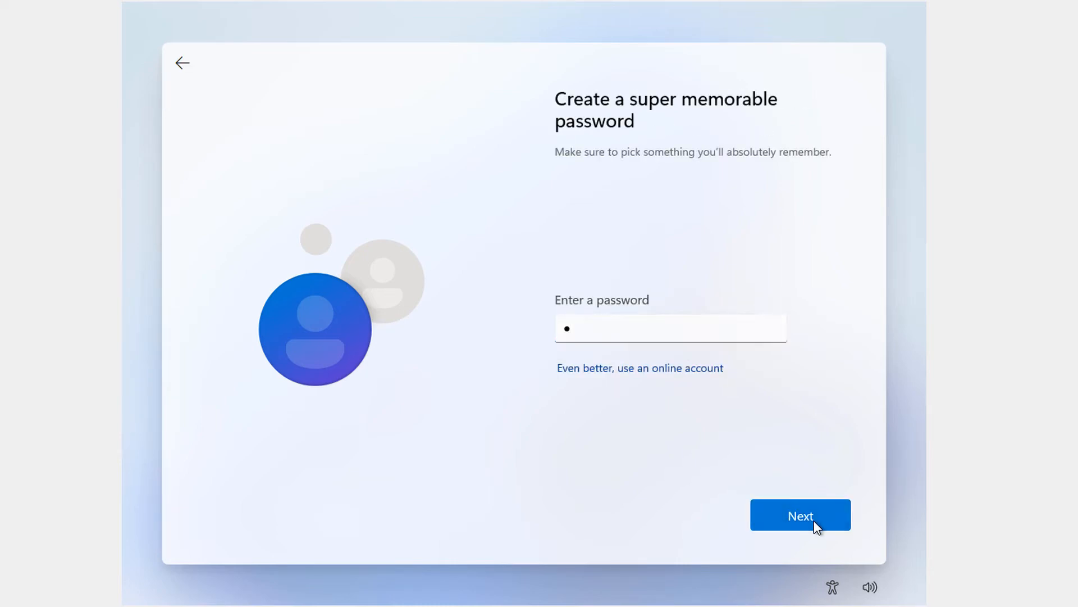
{"action": "left_click", "coordinate": [800, 514]}
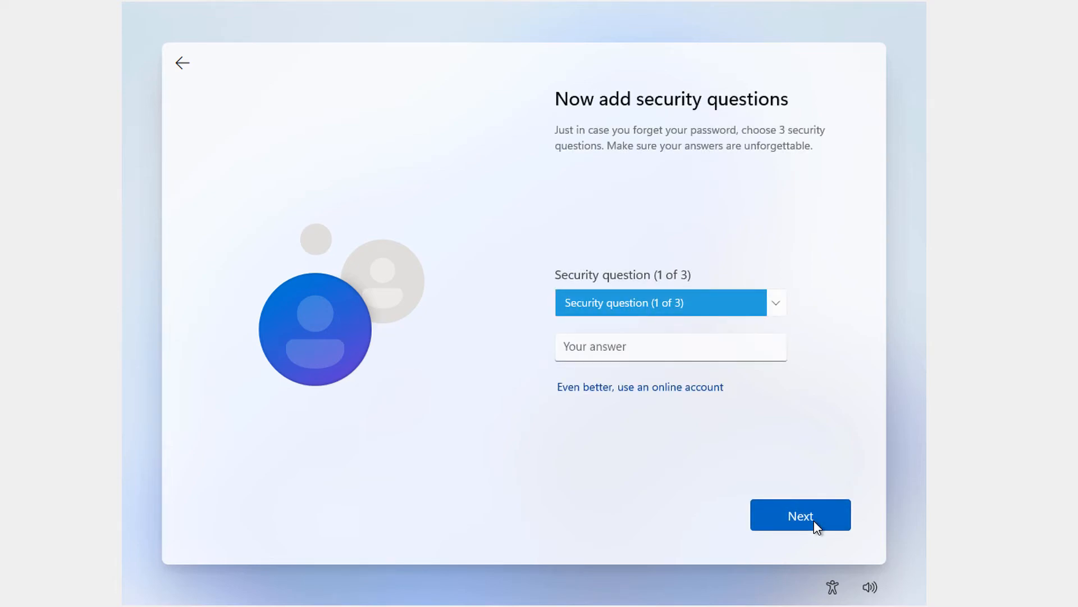
{"action": "left_click", "coordinate": [800, 515]}
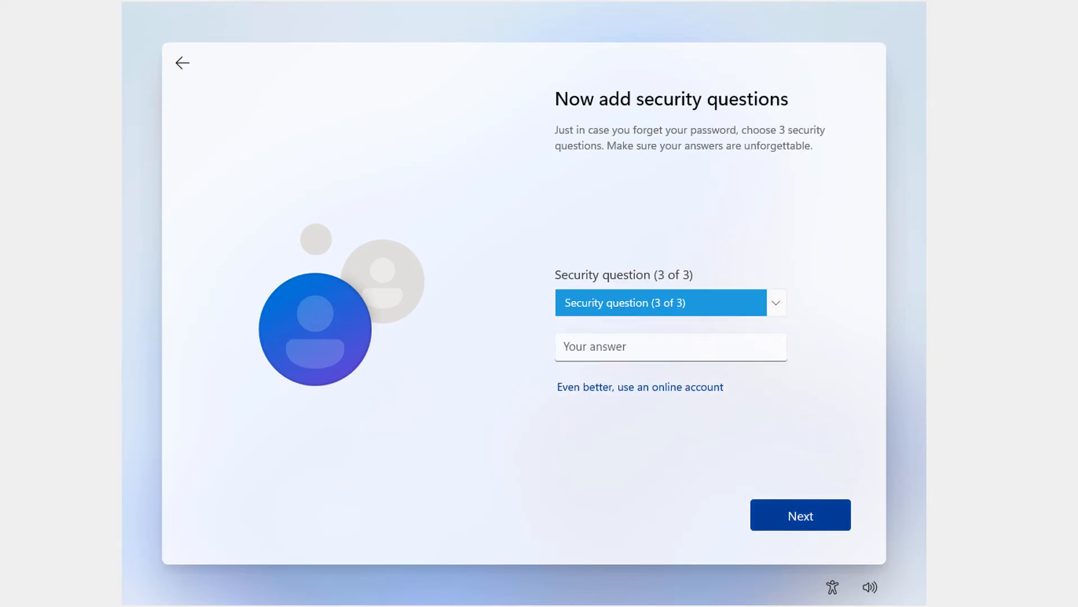
{"action": "left_click", "coordinate": [800, 515]}
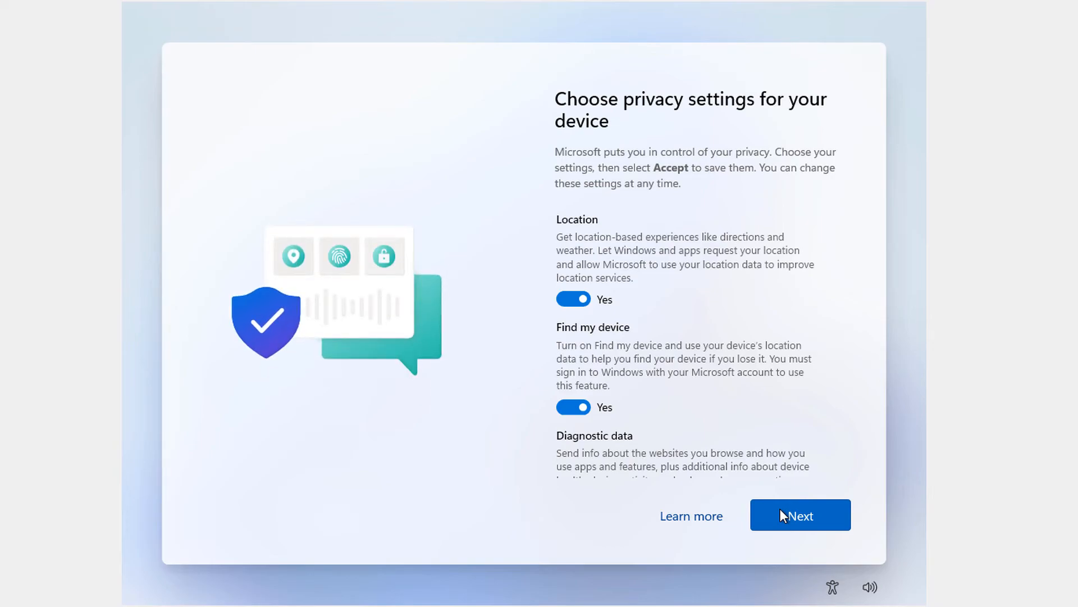
{"action": "scroll", "scroll_direction": "down", "scroll_amount": 3}
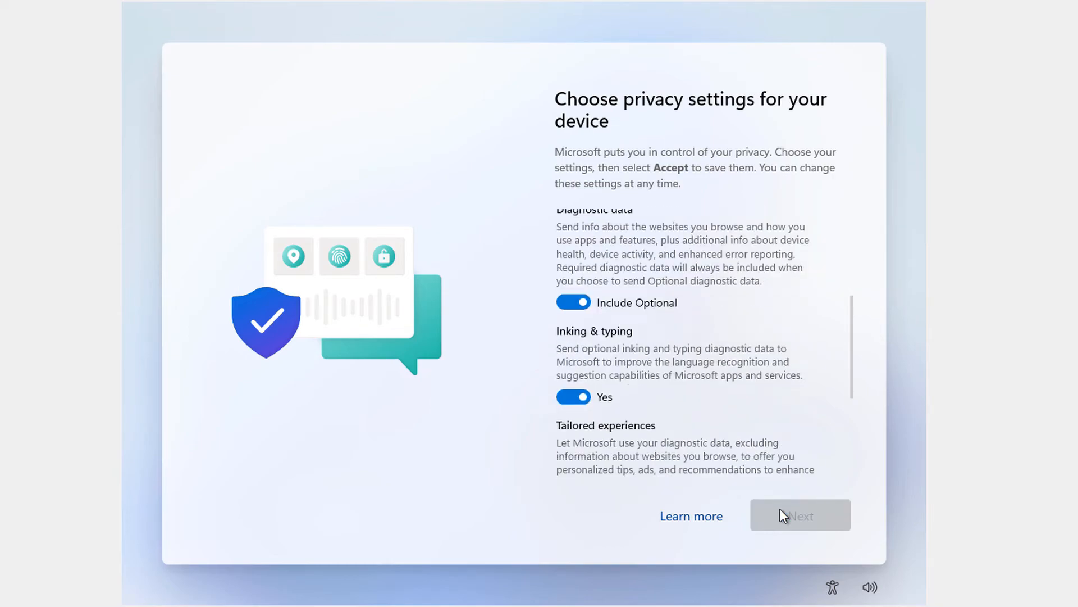
{"action": "left_click", "coordinate": [800, 515]}
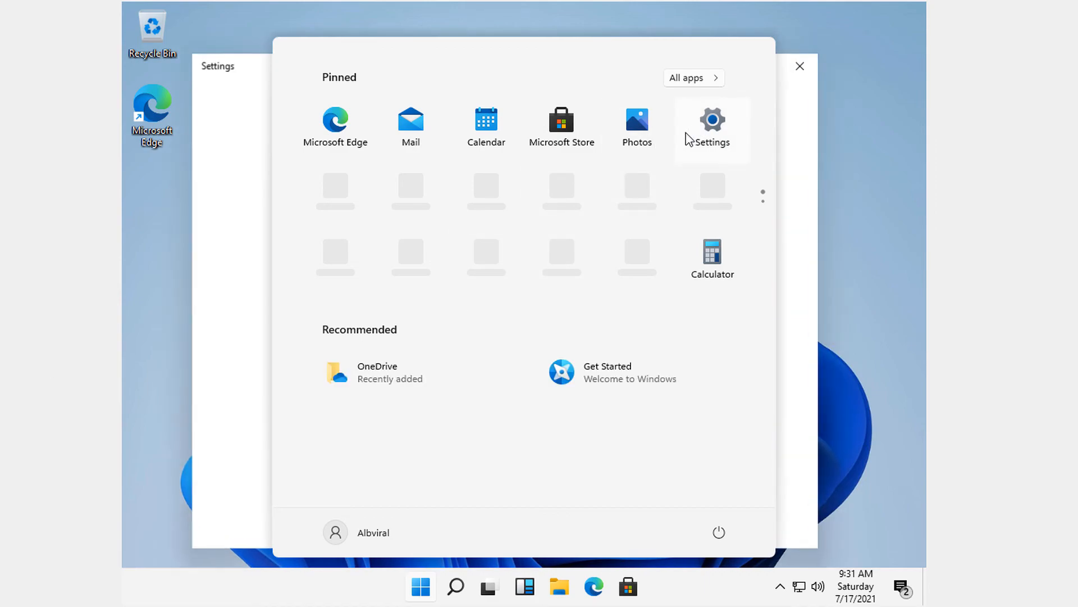
Open Settings and go to System > About
{"action": "left_click", "coordinate": [713, 128]}
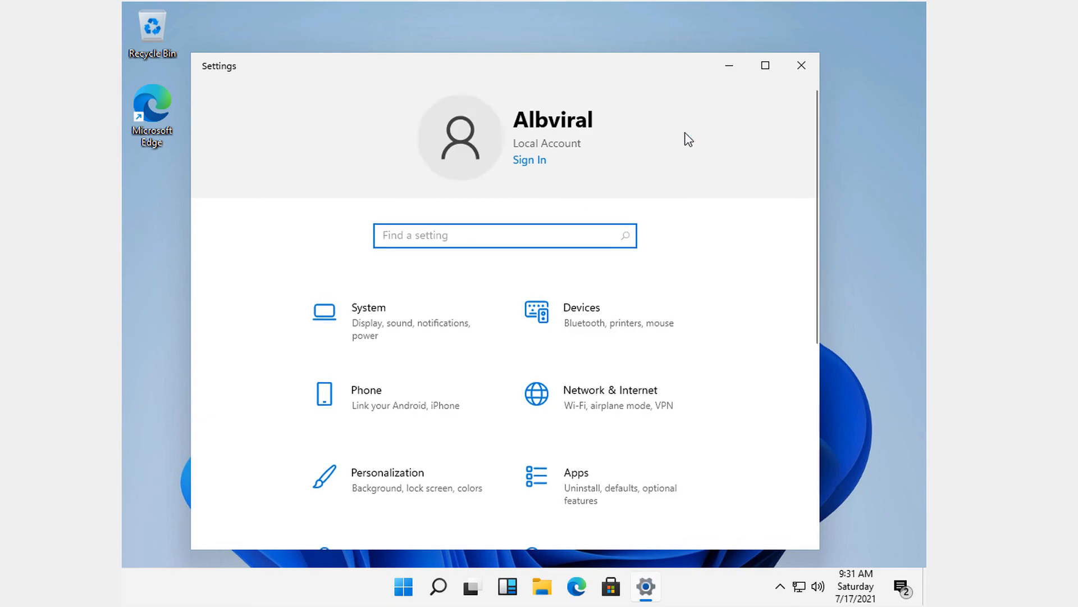
{"action": "mouse_move", "coordinate": [512, 315]}
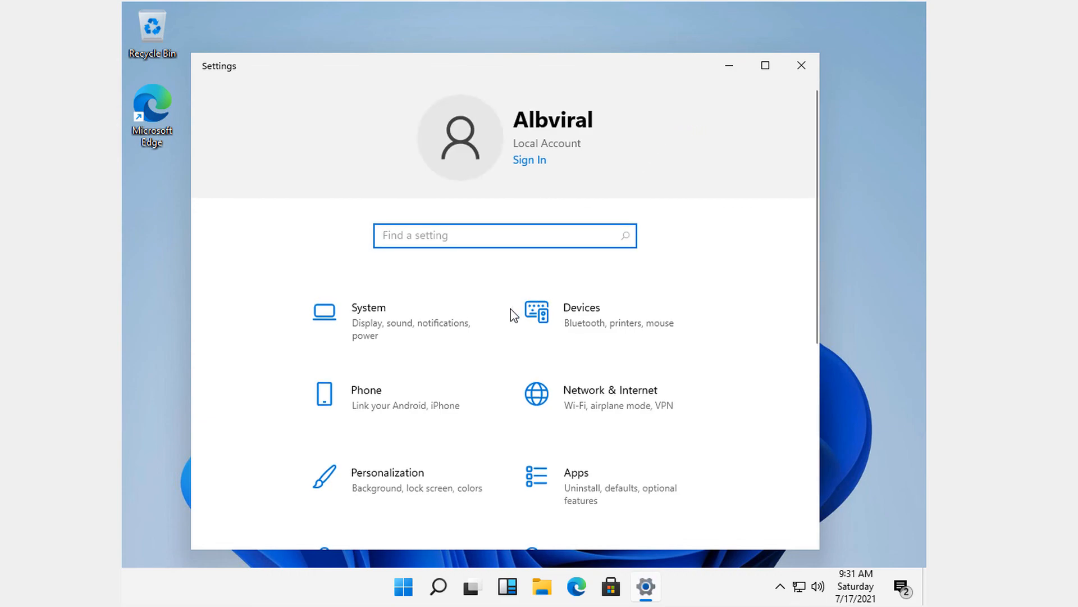
{"action": "left_click", "coordinate": [369, 307]}
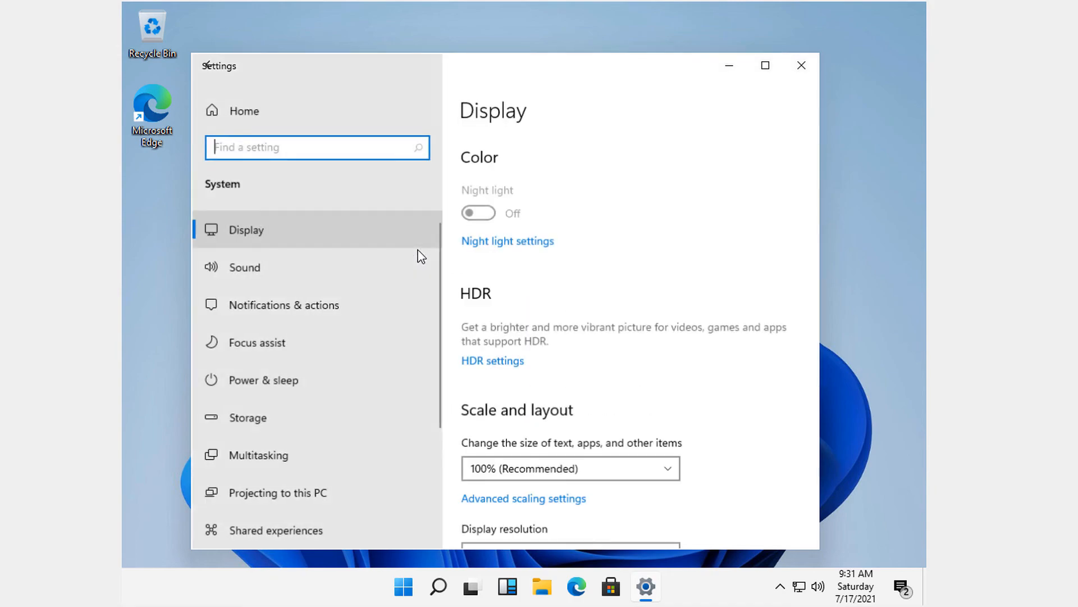
{"action": "scroll", "scroll_direction": "down", "scroll_amount": 3}
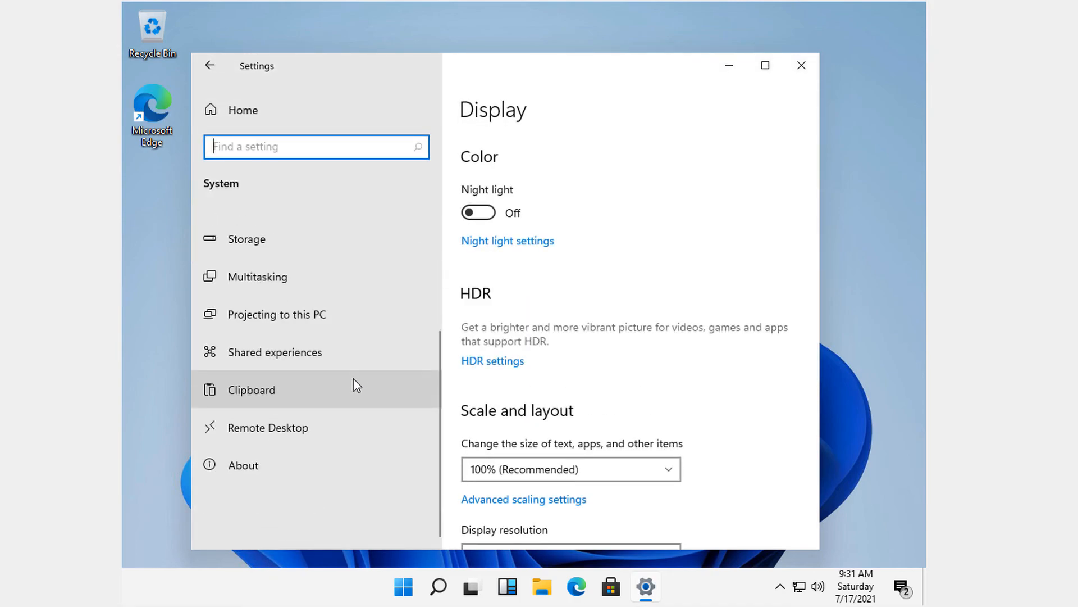
{"action": "left_click", "coordinate": [243, 465]}
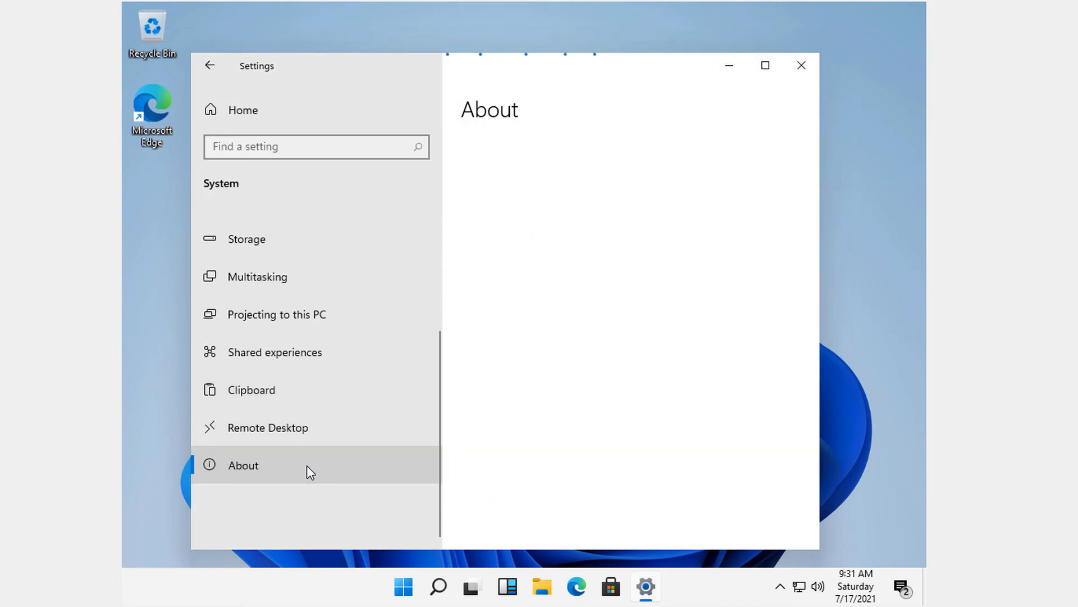
{"action": "left_click", "coordinate": [242, 465]}
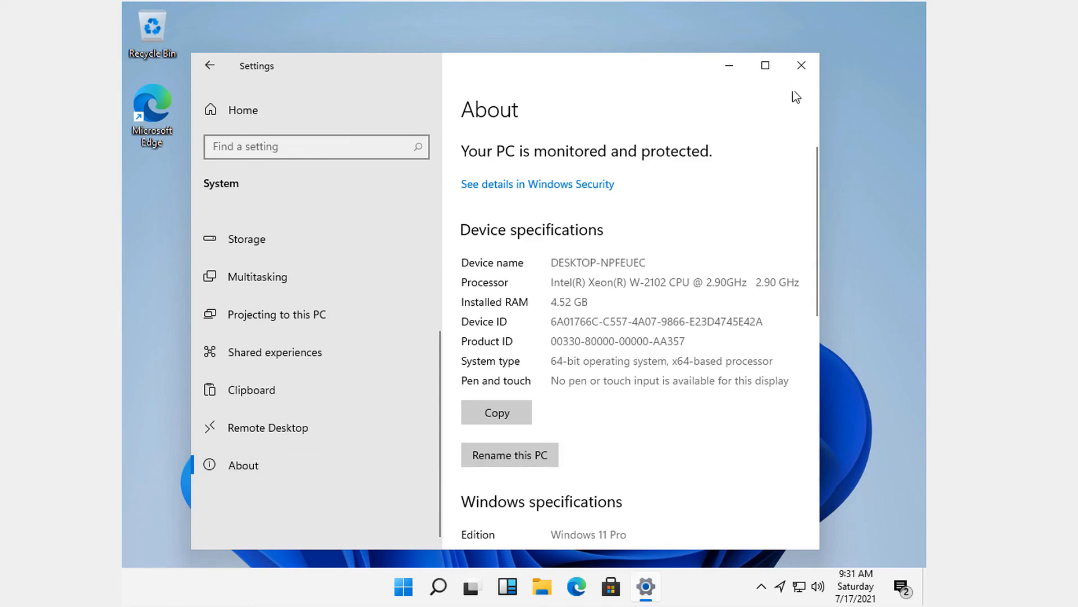
Maximize Settings and scroll to the Windows specifications showing Windows 11 Pro, build 21996.1
{"action": "left_click", "coordinate": [765, 66]}
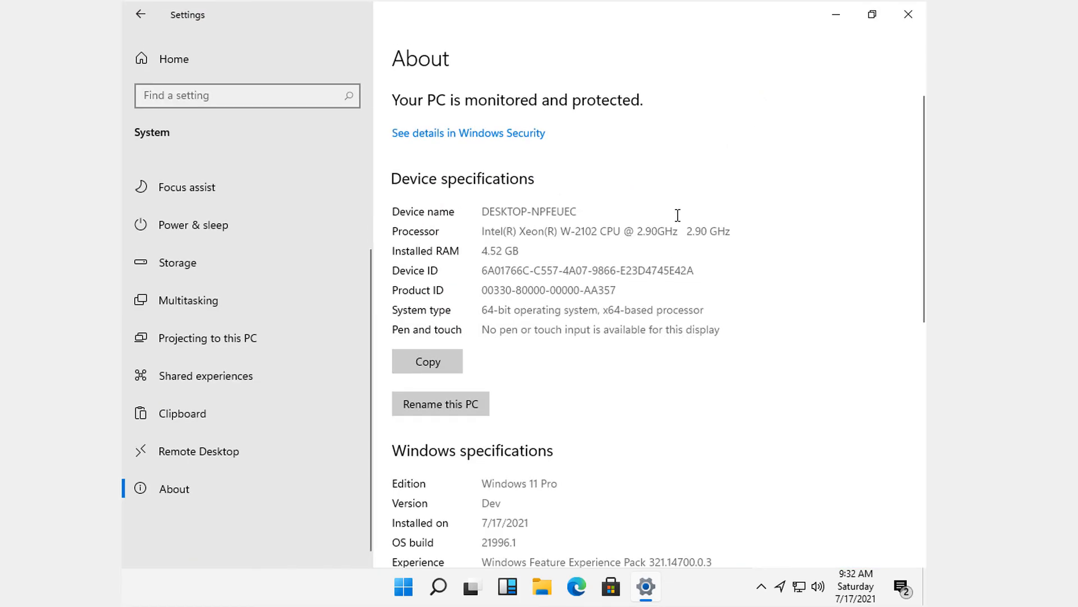
{"action": "scroll", "scroll_direction": "down", "scroll_amount": 3}
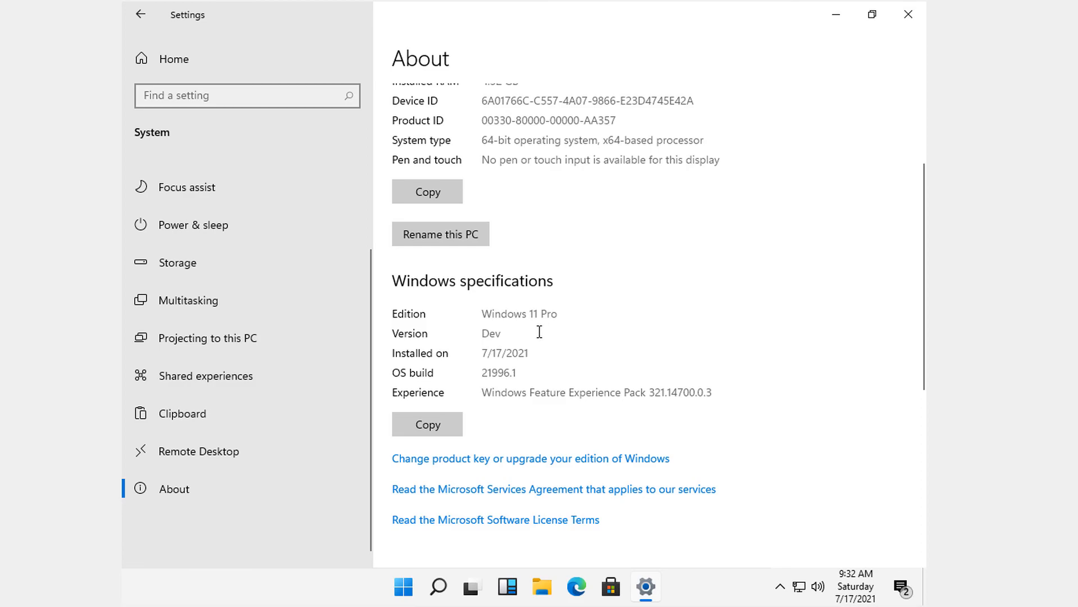
{"action": "scroll", "scroll_direction": "down", "scroll_amount": 3}
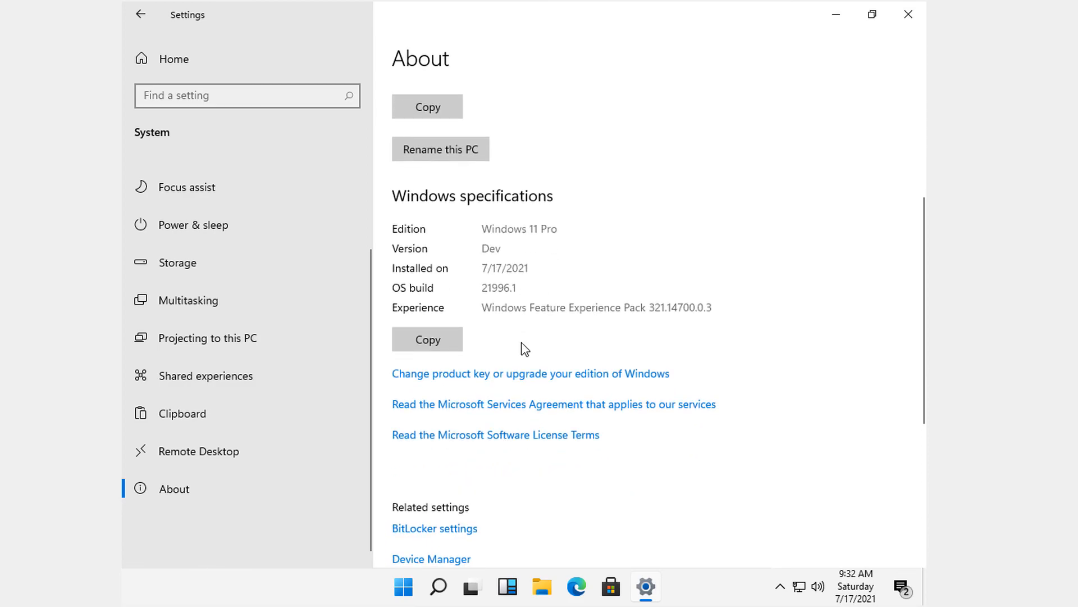
{"action": "scroll", "scroll_direction": "down", "scroll_amount": 3}
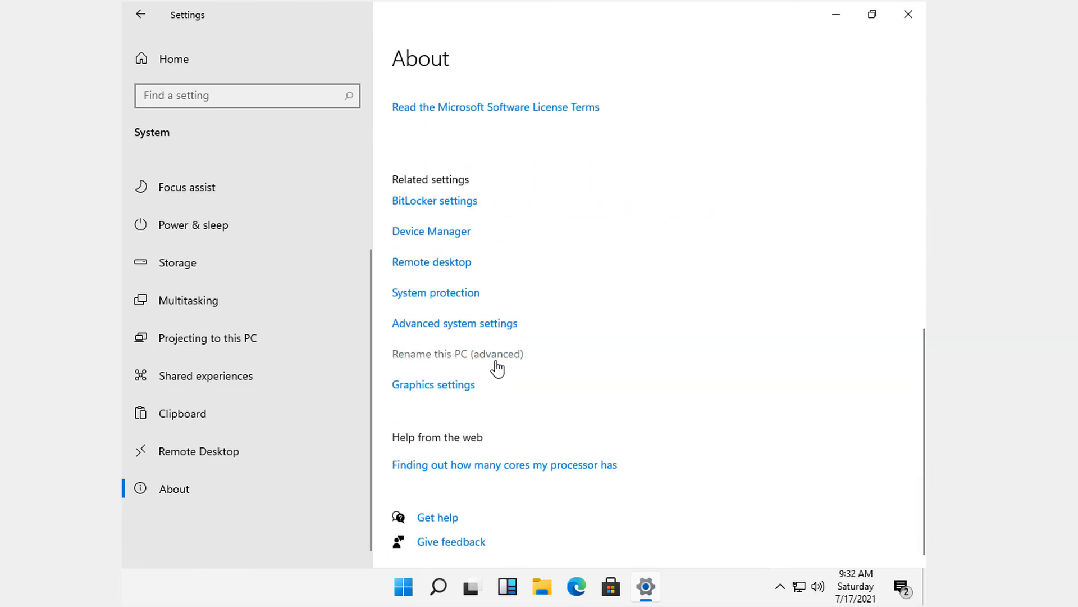
{"action": "scroll", "scroll_direction": "up", "scroll_amount": 3}
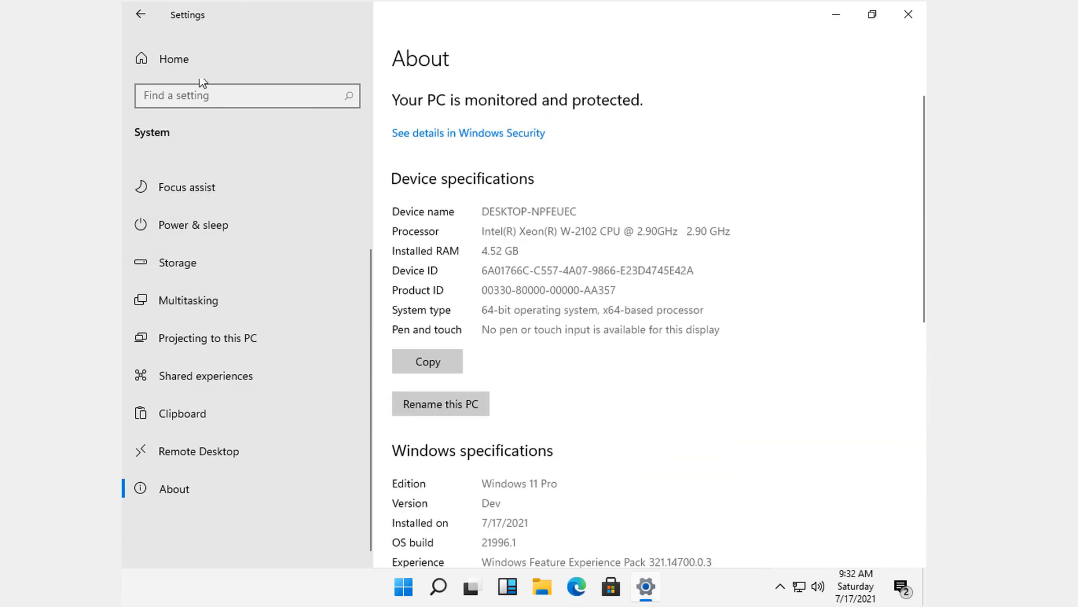